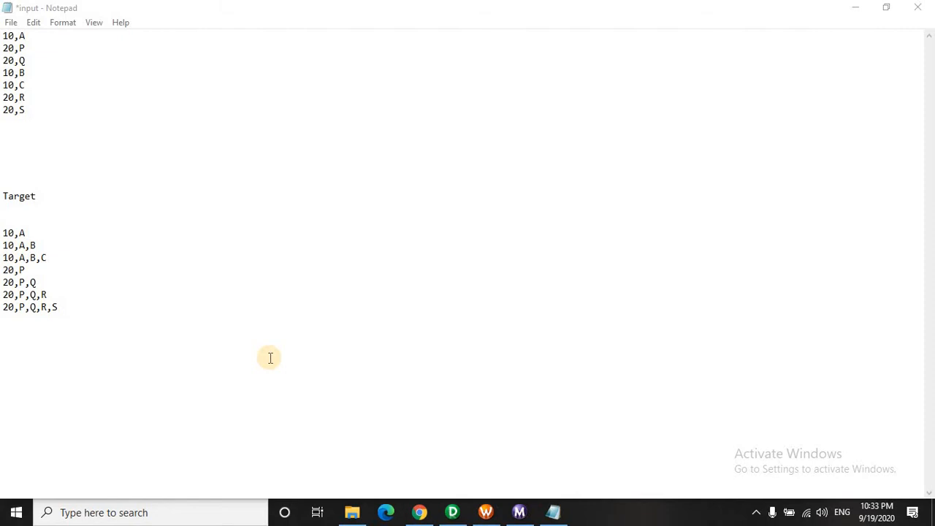
mouse_move(254, 361)
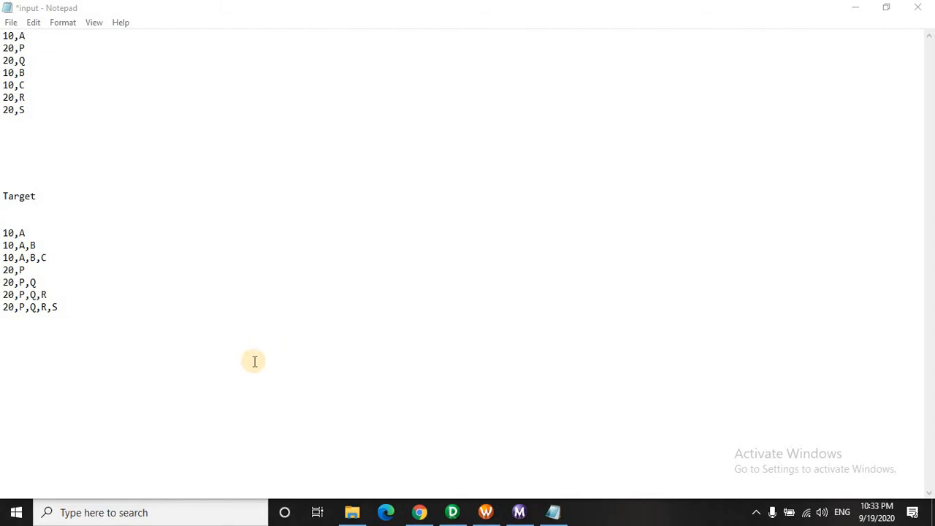
mouse_move(176, 73)
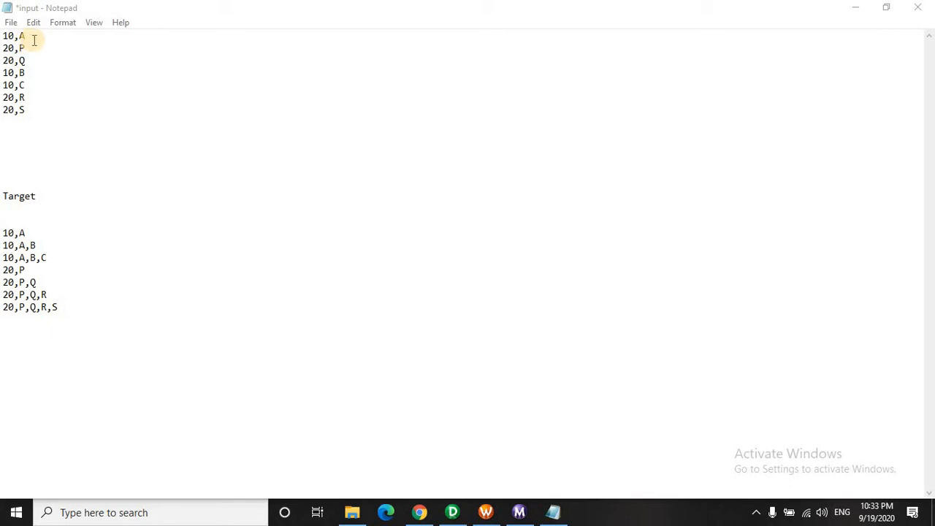
mouse_move(16, 35)
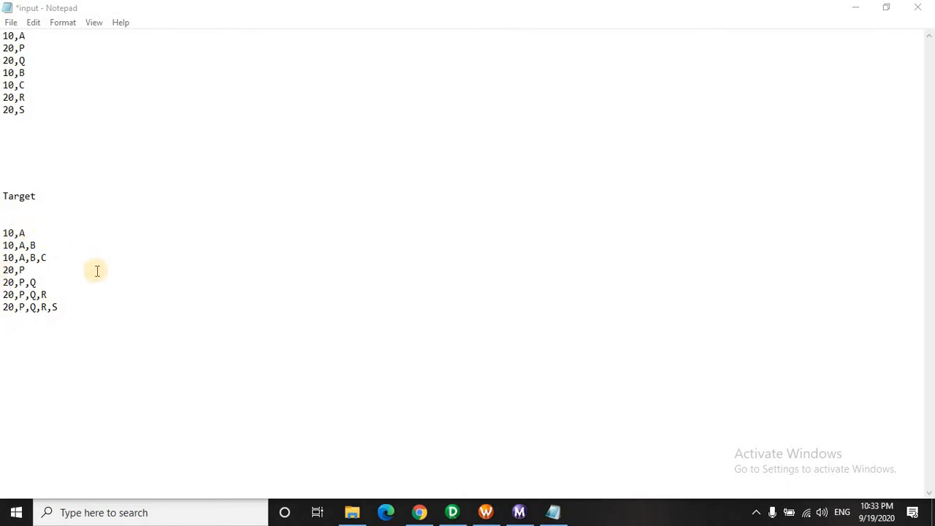
mouse_move(96, 269)
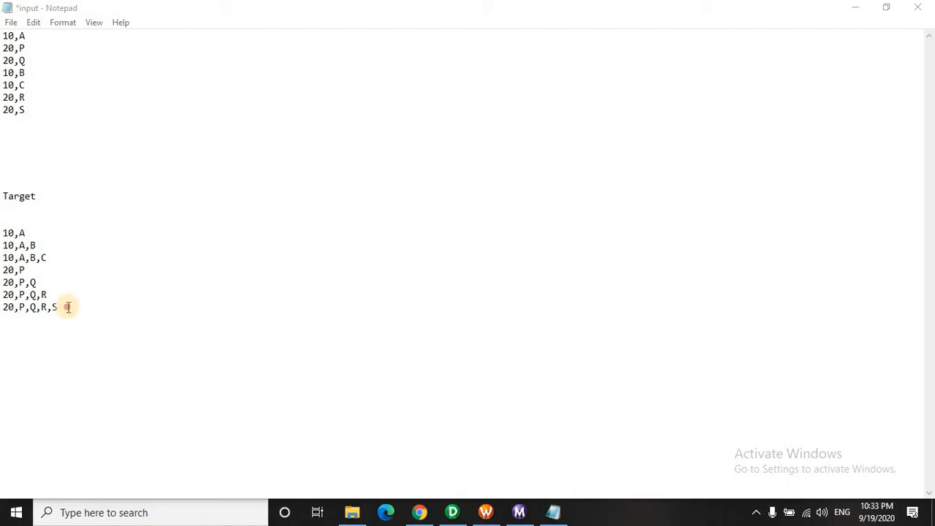
Step: Create mapping m_pattern1 with the dummy source, SQ_dummy qualifier and dummy1 target placed
left_click_drag(67, 306, 18, 183)
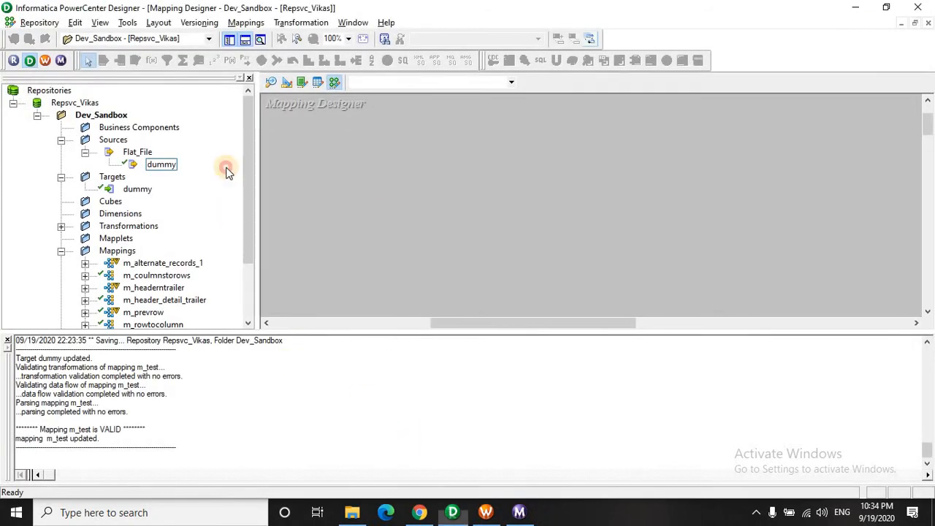
left_click(246, 22)
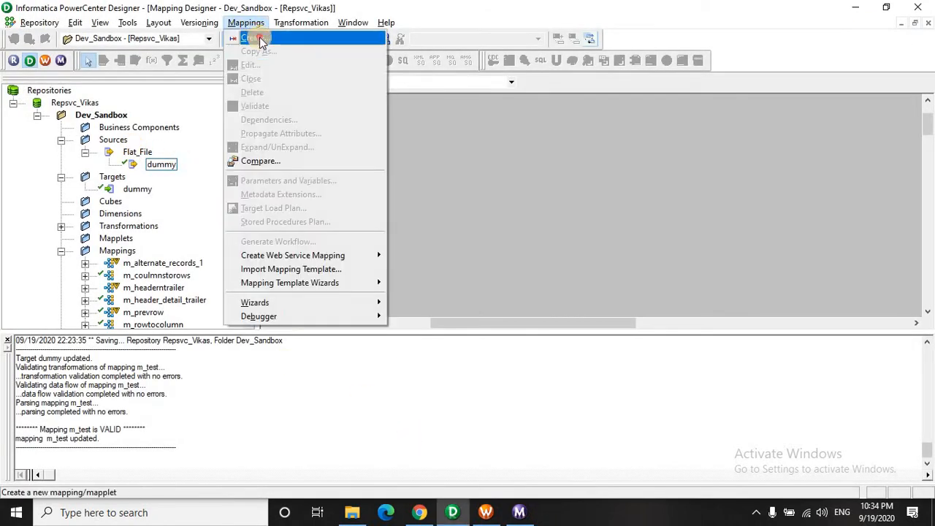
left_click(255, 38)
type("m_pattern1")
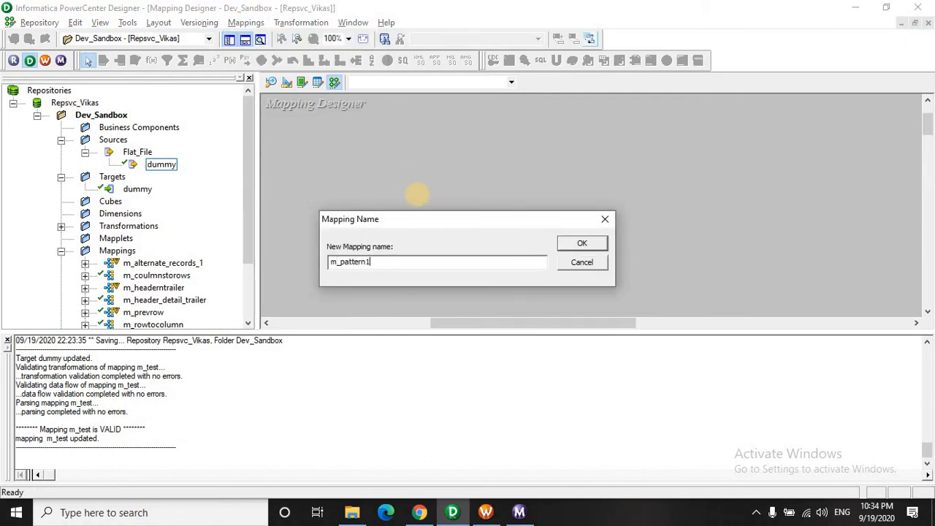
left_click(583, 243)
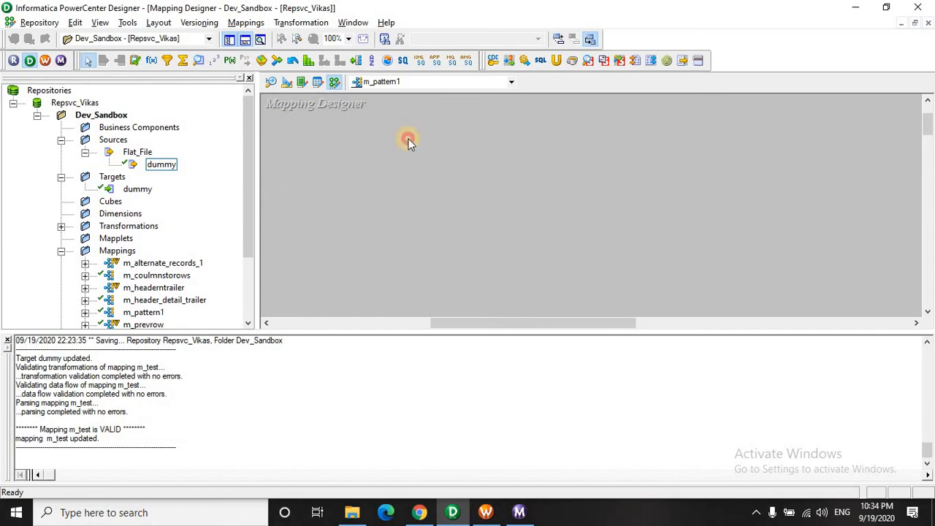
left_click(161, 164)
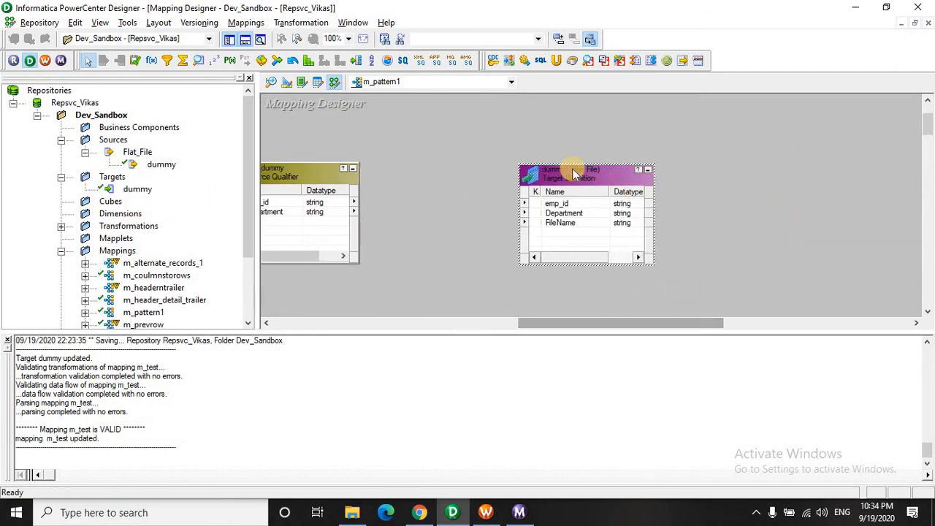
left_click_drag(584, 173, 796, 173)
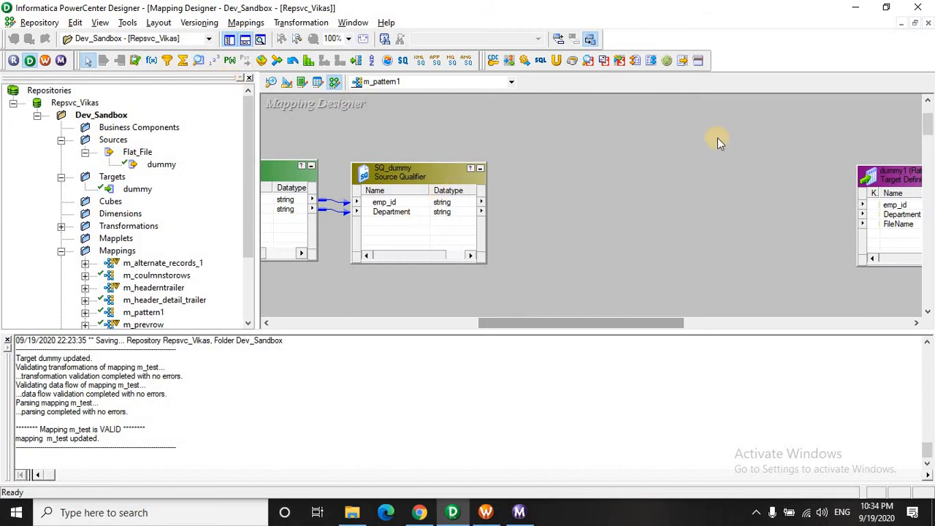
mouse_move(117, 65)
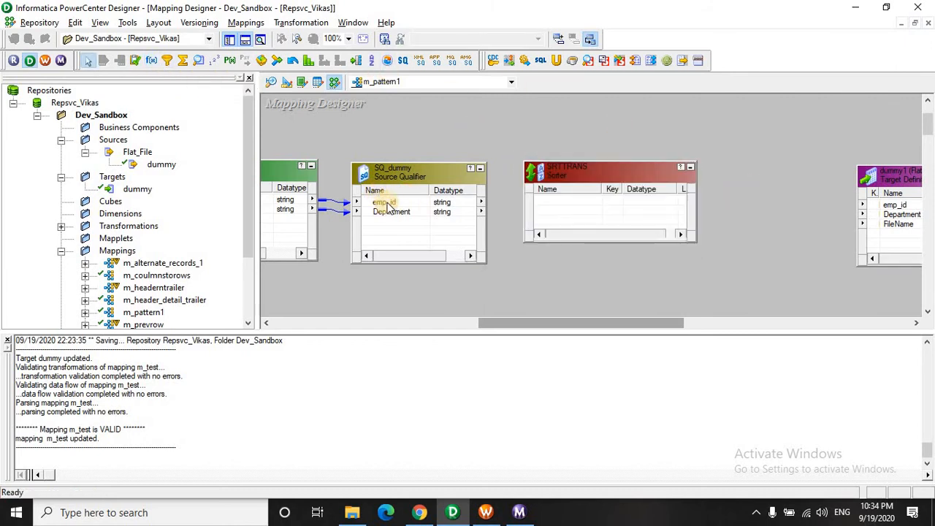
Step: Feed emp_id and Department from SQ_dummy into SRTTRANS, sorting ascending on emp_id
left_click(391, 207)
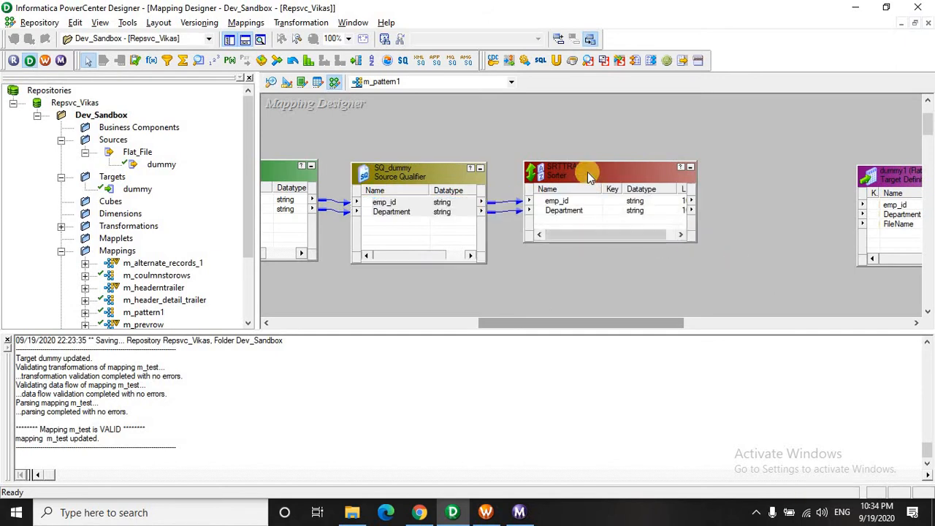
double_click(591, 175)
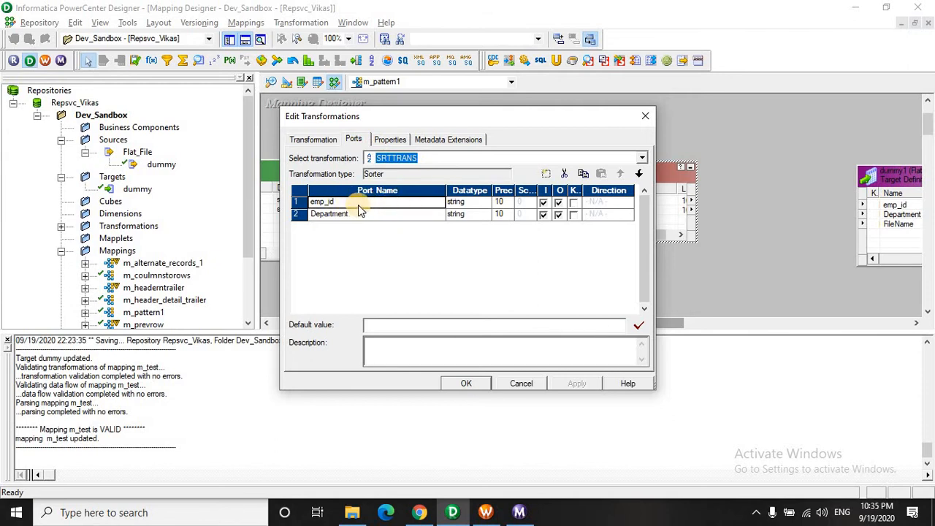
left_click(574, 202)
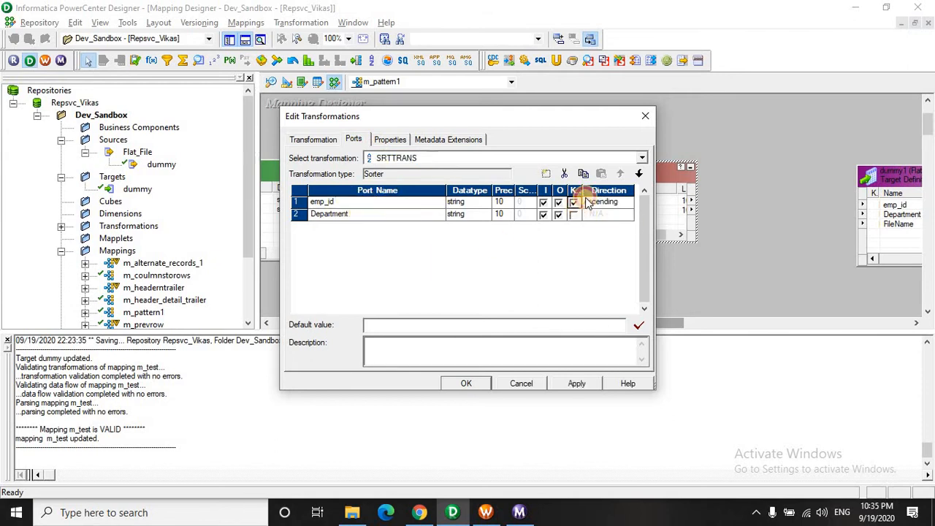
left_click(574, 201)
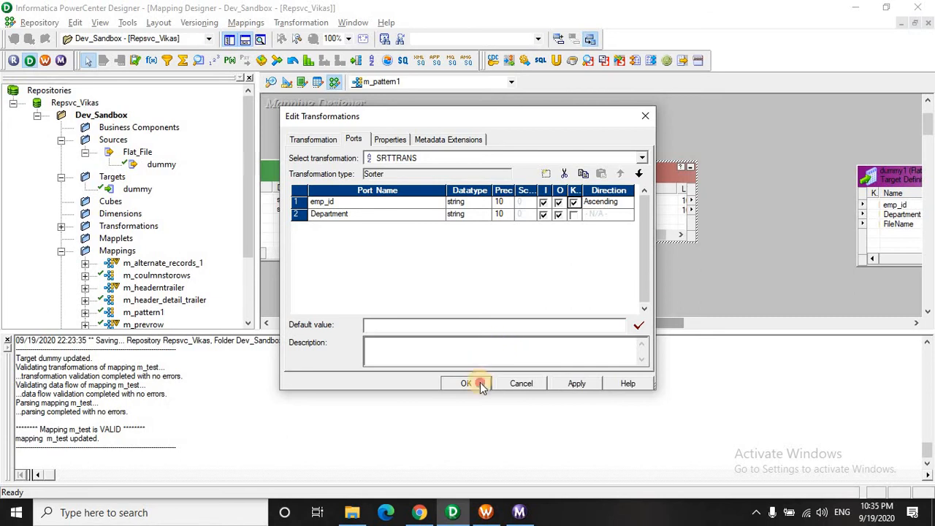
left_click(467, 383)
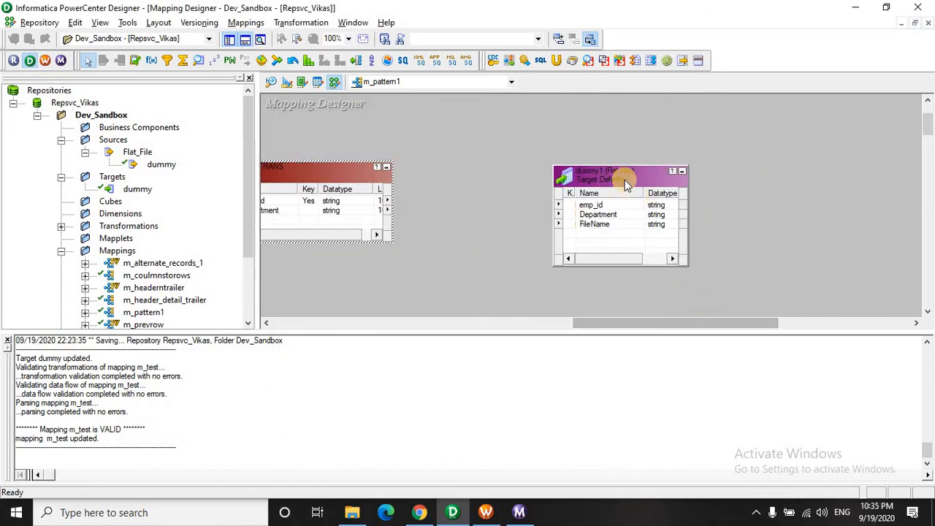
Step: Link sorter emp_id and Department into EXPTRANS and show its Ports tab
left_click_drag(625, 184, 796, 162)
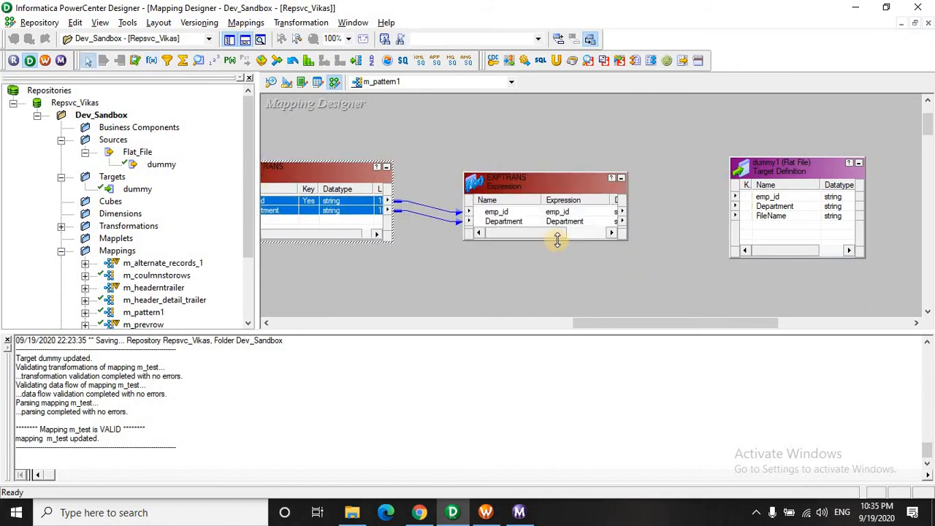
double_click(544, 178)
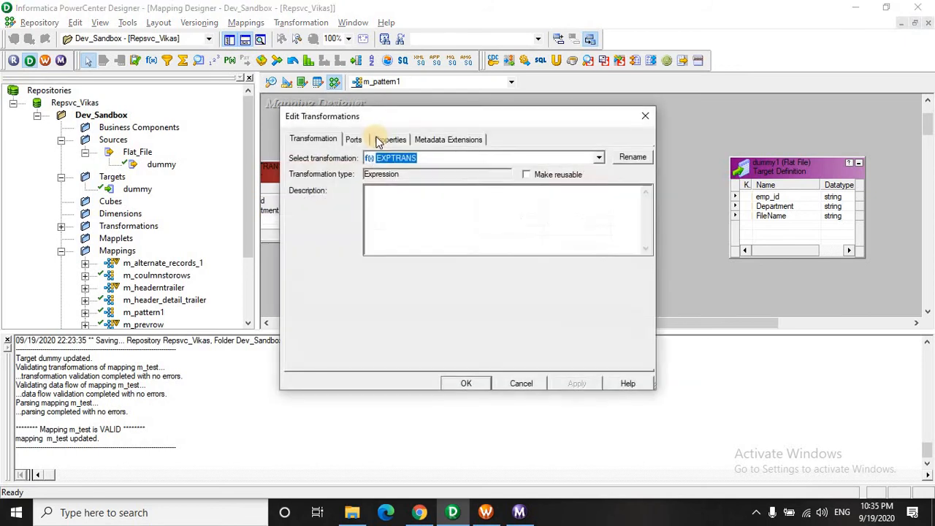
left_click(353, 139)
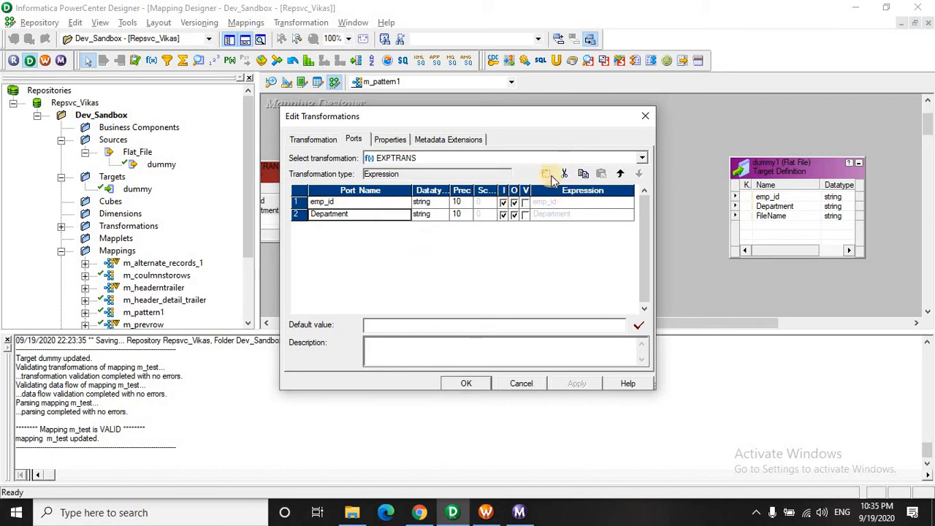
Step: Add the variable port current_empid taking emp_id
left_click(545, 174)
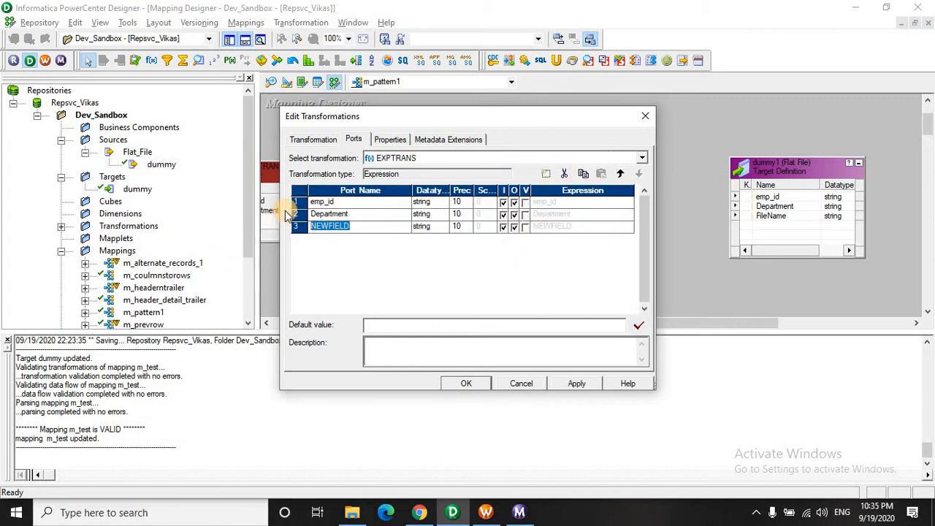
type("c")
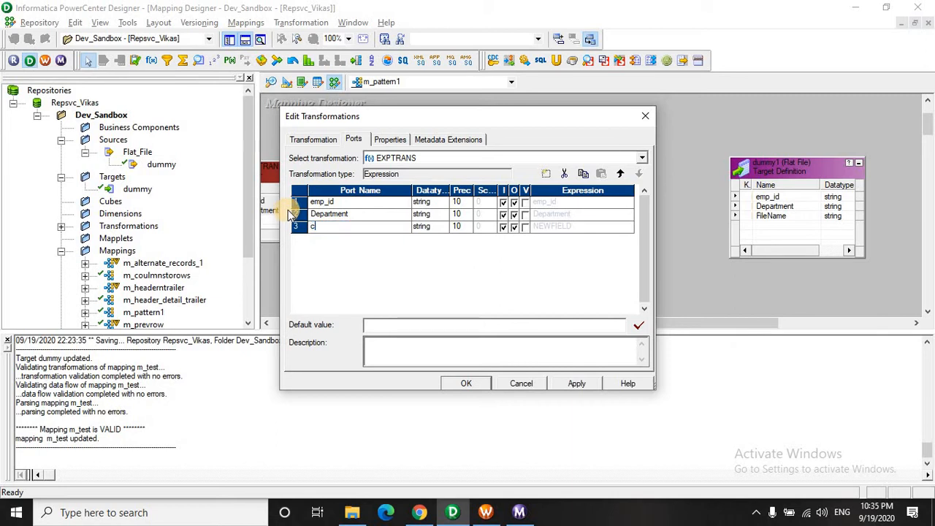
type("urrent_empid")
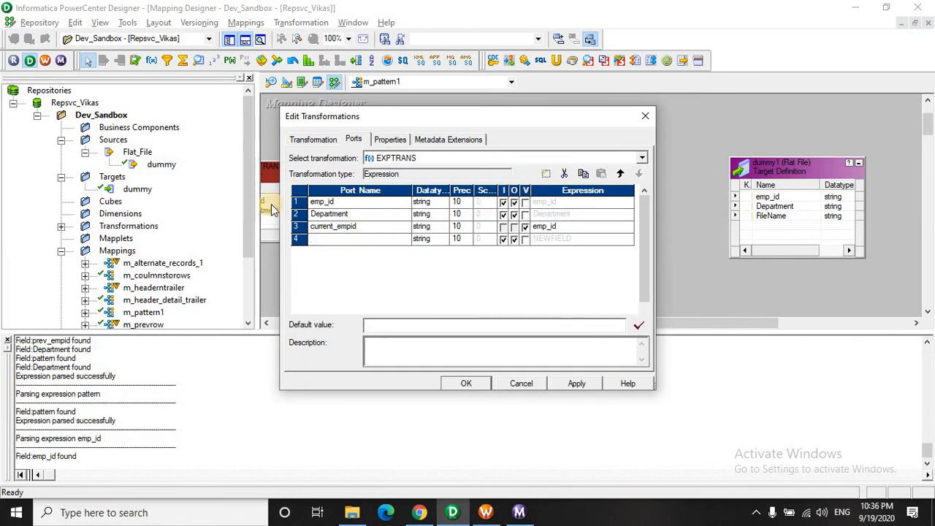
Step: Add variable port prev_empid set to current_empid, then a port named pattern
type("prev_")
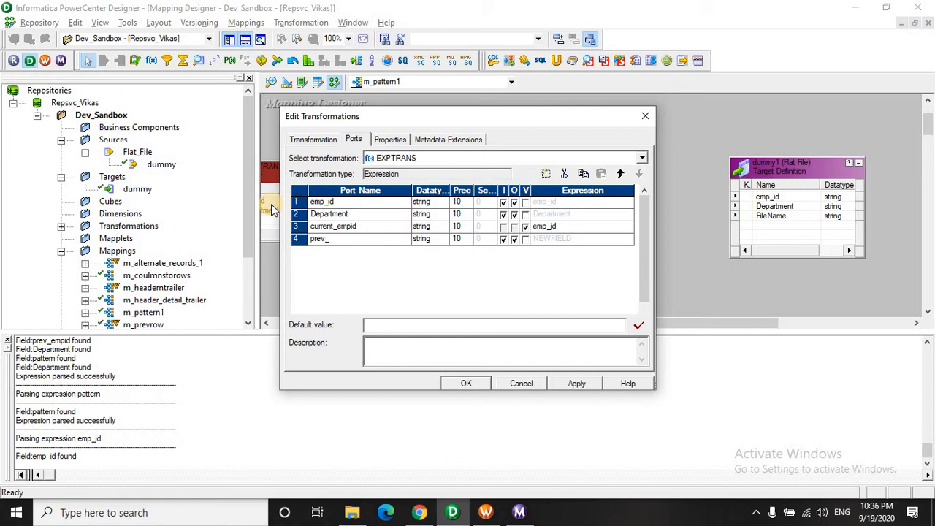
type("empid")
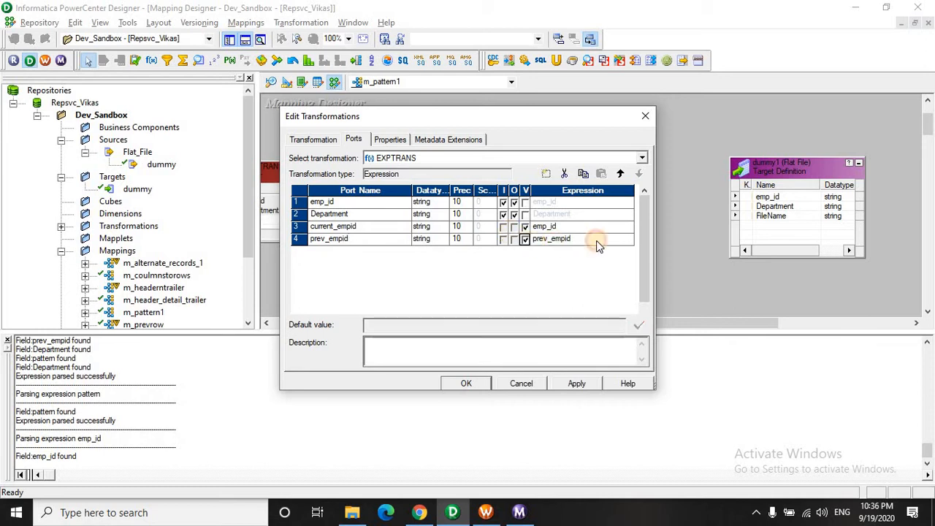
left_click(598, 238)
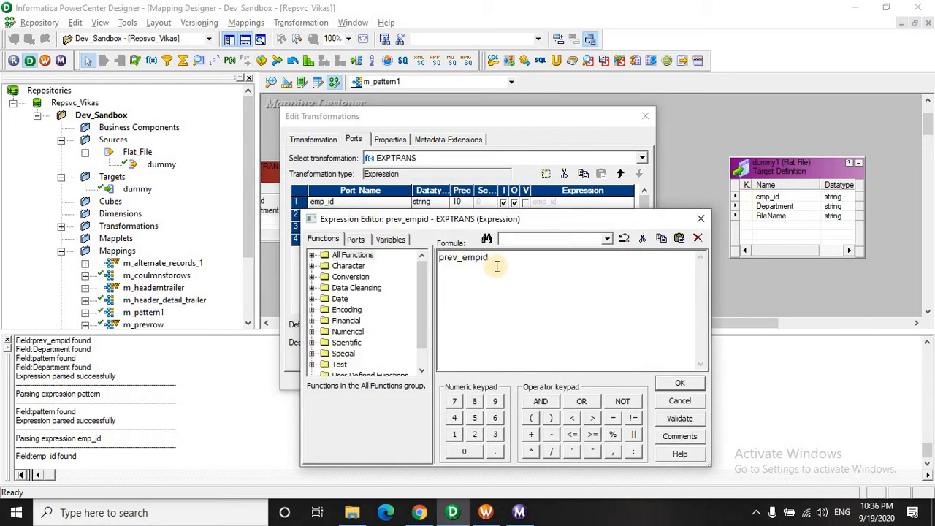
left_click(356, 239)
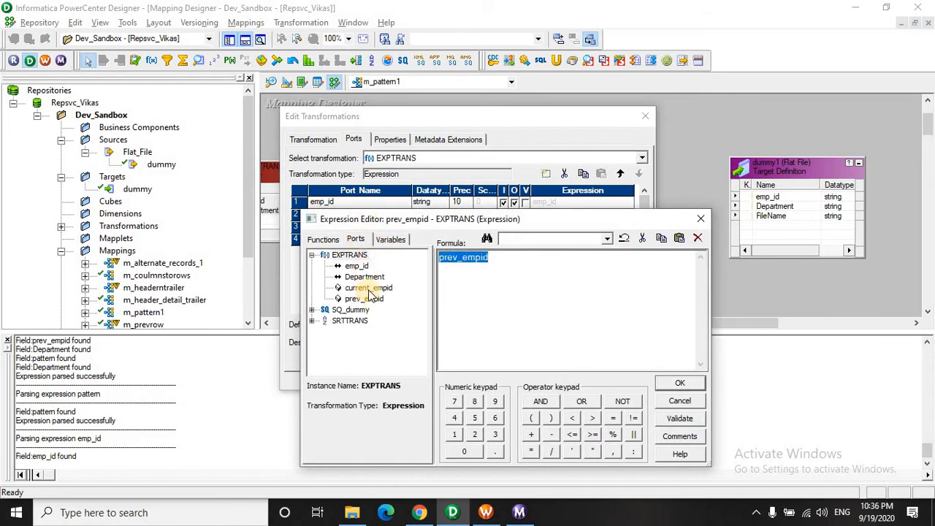
left_click(679, 382)
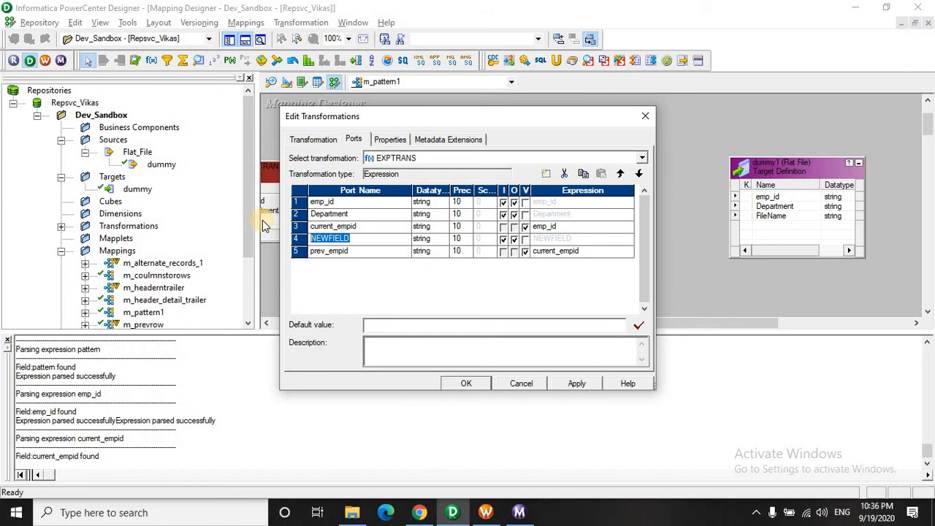
type("pattern")
type("iif()")
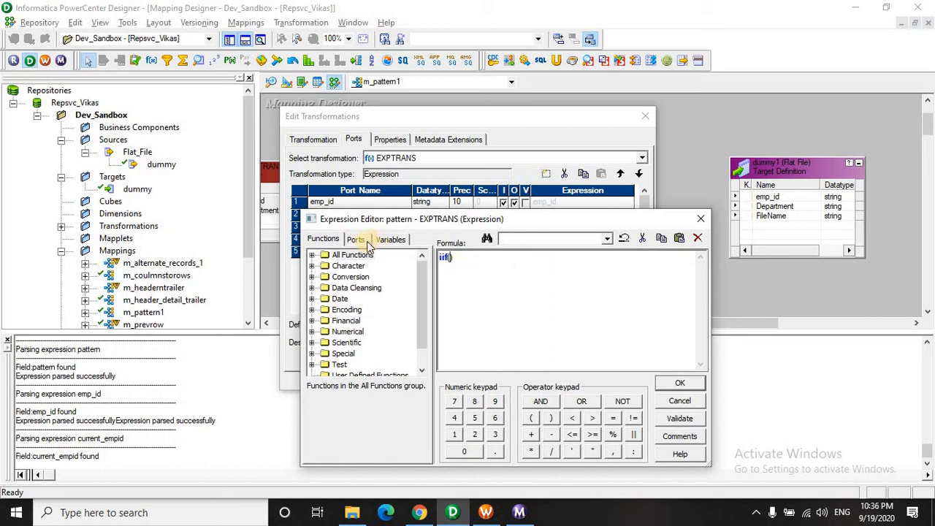
Step: Set pattern to iif(current_empid!=prev_empid,Department,pattern||','||Department) and validate it
left_click(356, 239)
type("current_empid!=prev_empid")
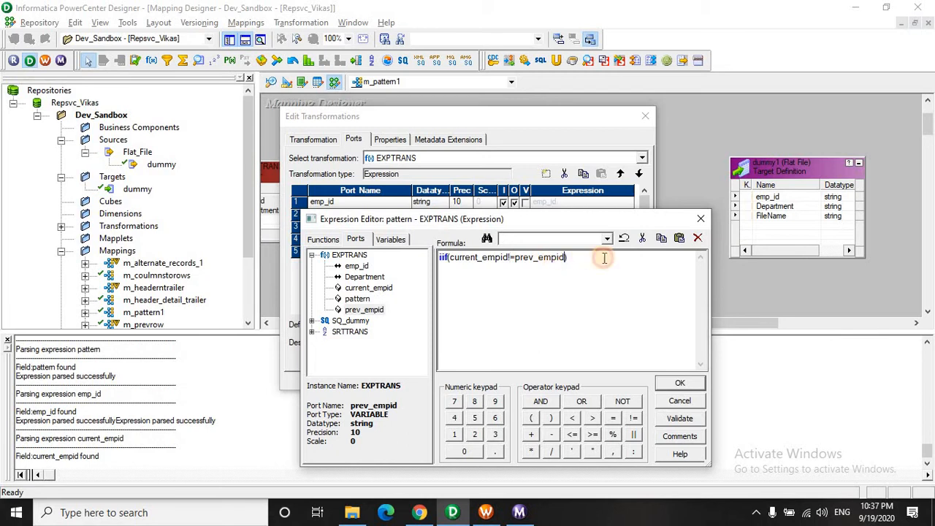
type(",")
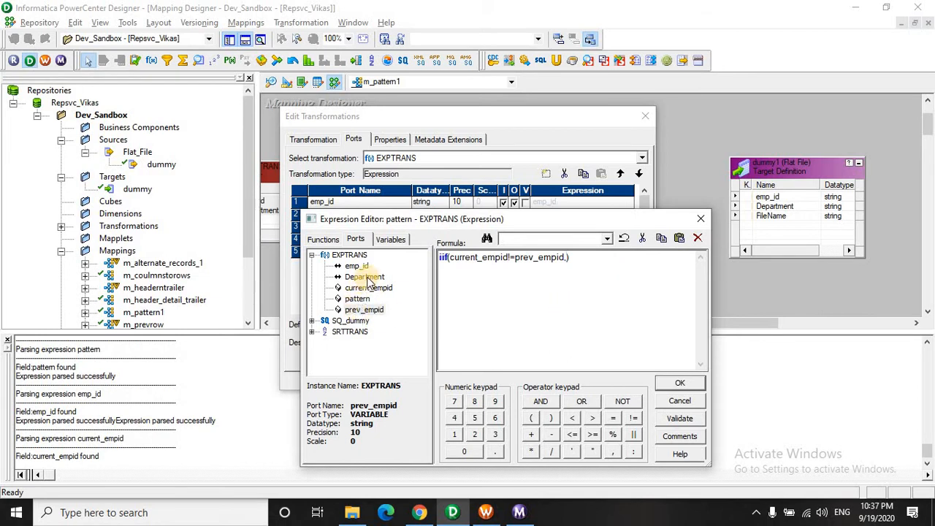
left_click(364, 276)
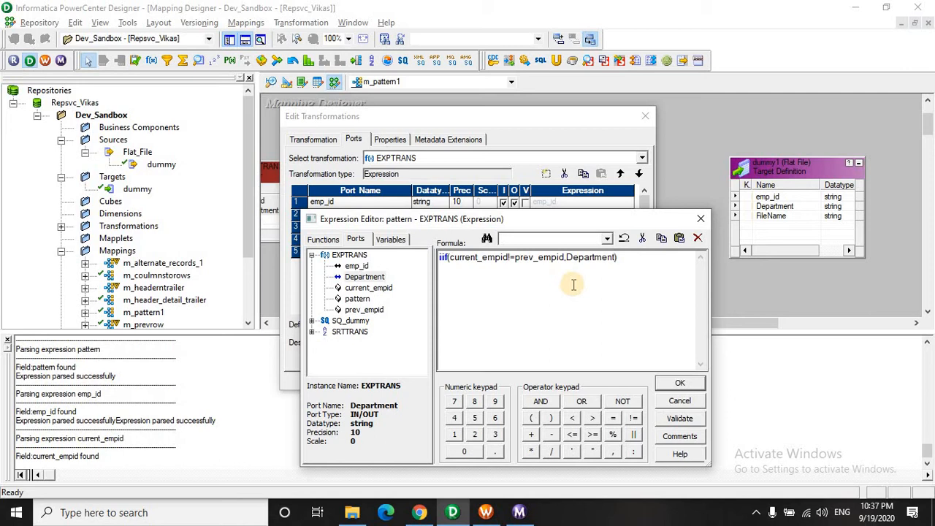
type(")")
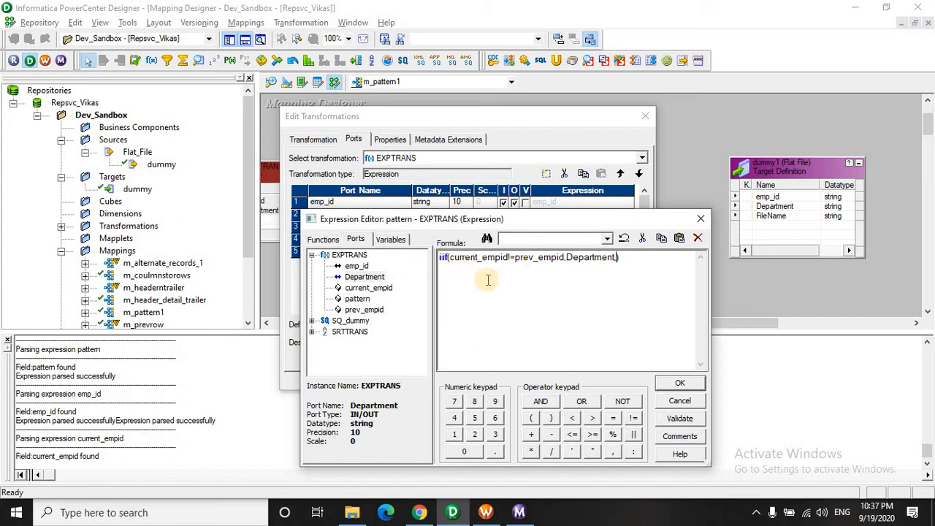
mouse_move(541, 280)
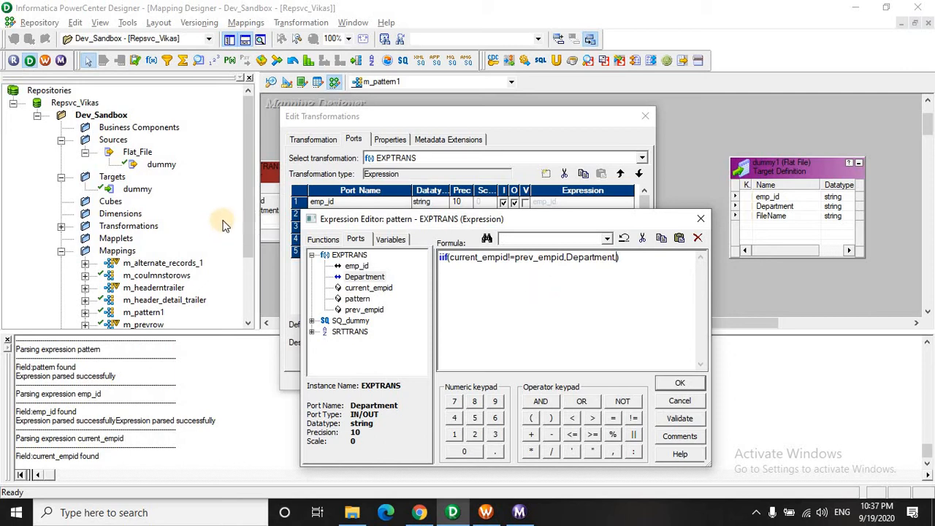
mouse_move(408, 284)
type(",pattern||' ")
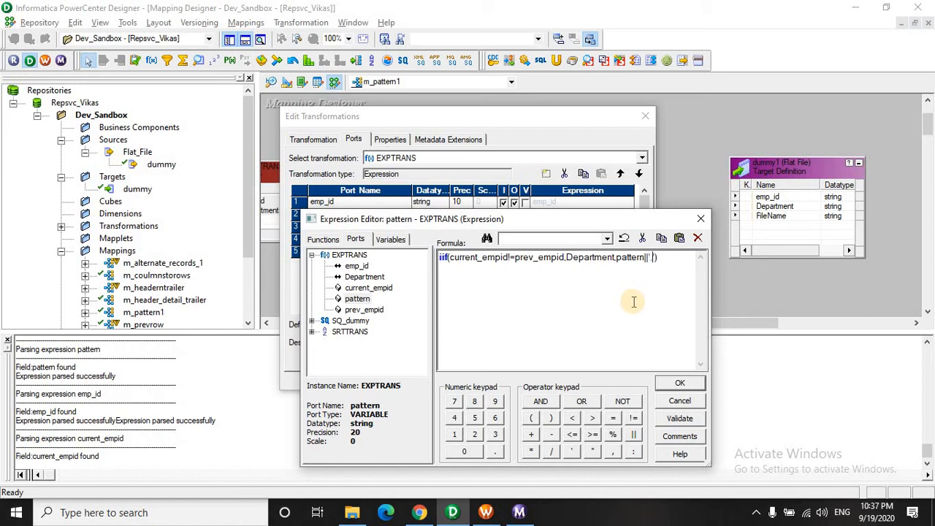
type("'")
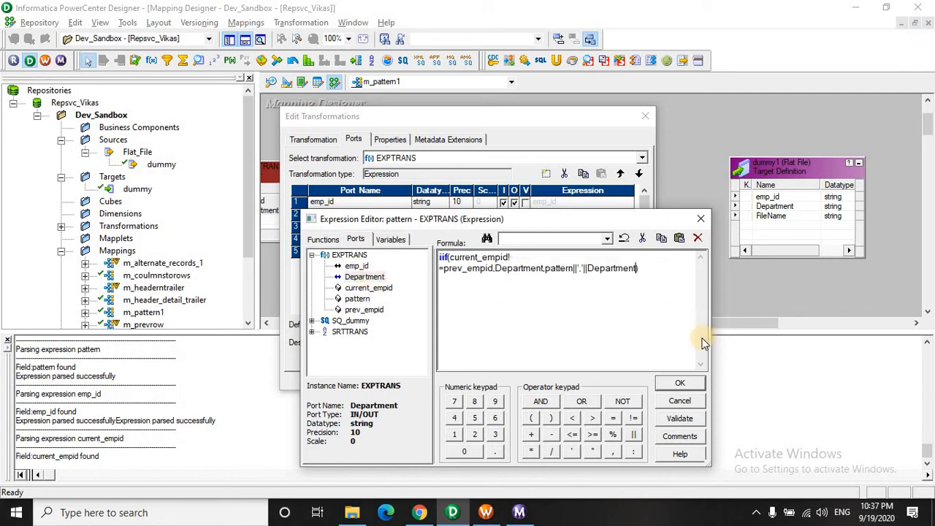
left_click(678, 418)
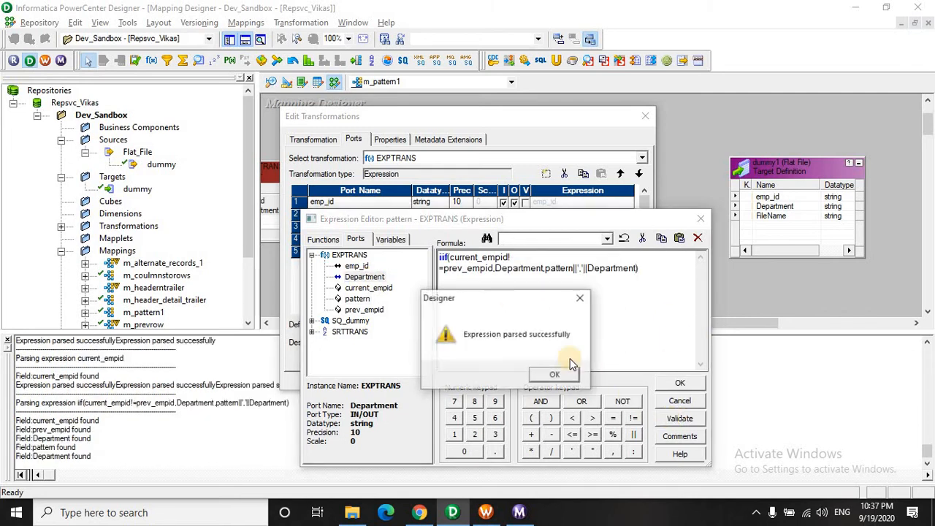
left_click(554, 374)
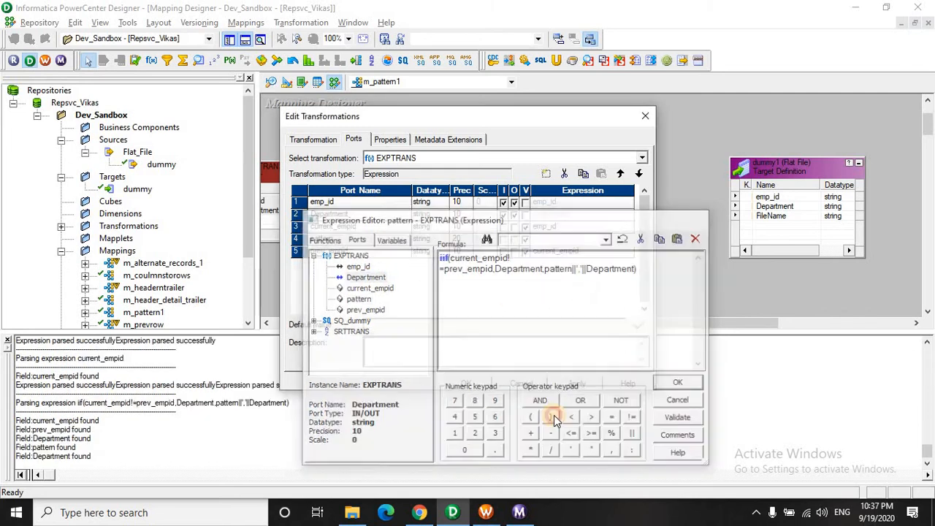
left_click(677, 382)
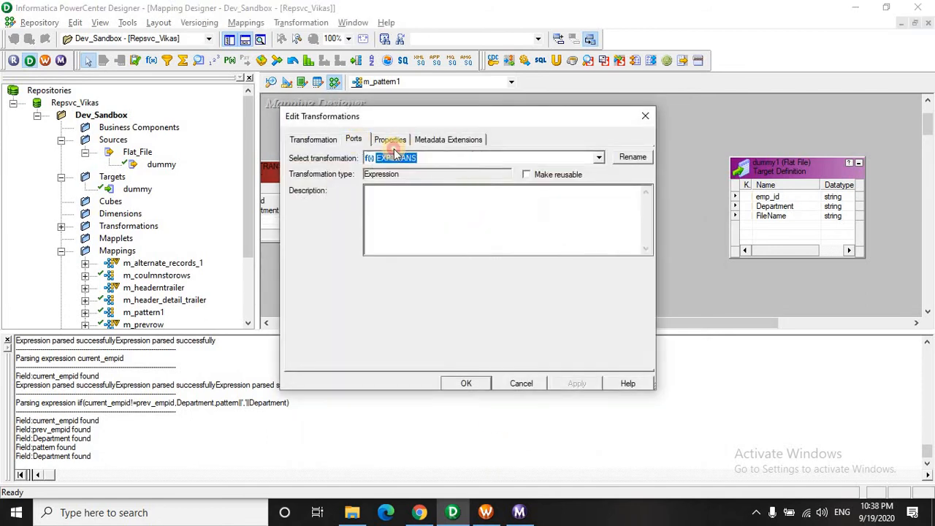
Step: Add output port o_pattern with expression pattern on EXPTRANS
left_click(353, 140)
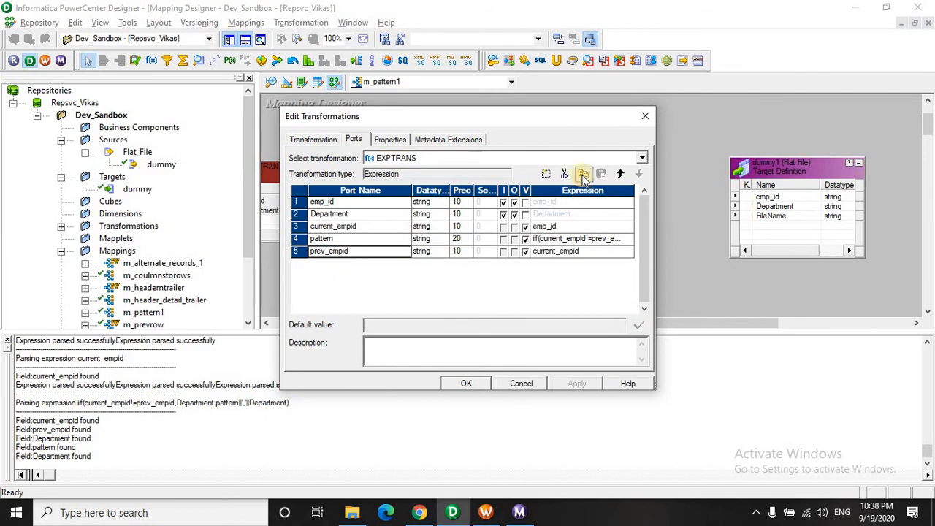
left_click(583, 173)
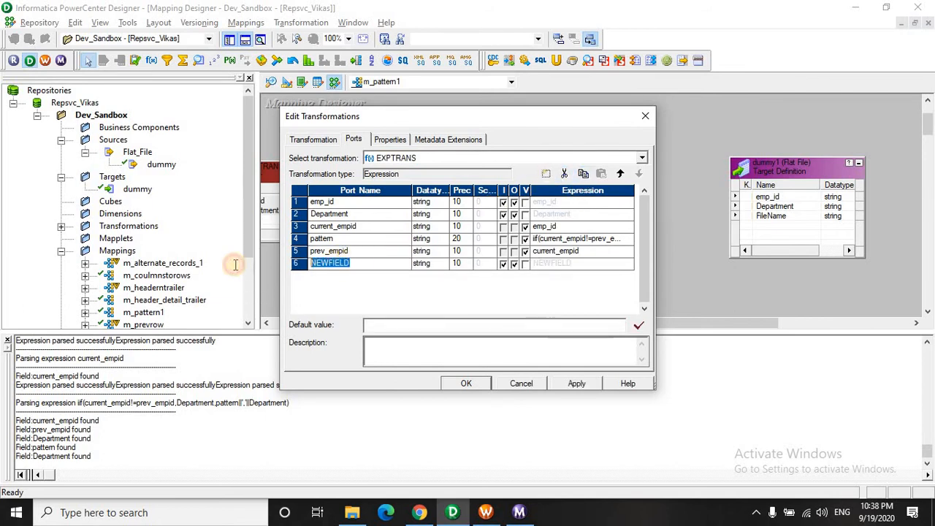
type("o_pa")
type("pattern")
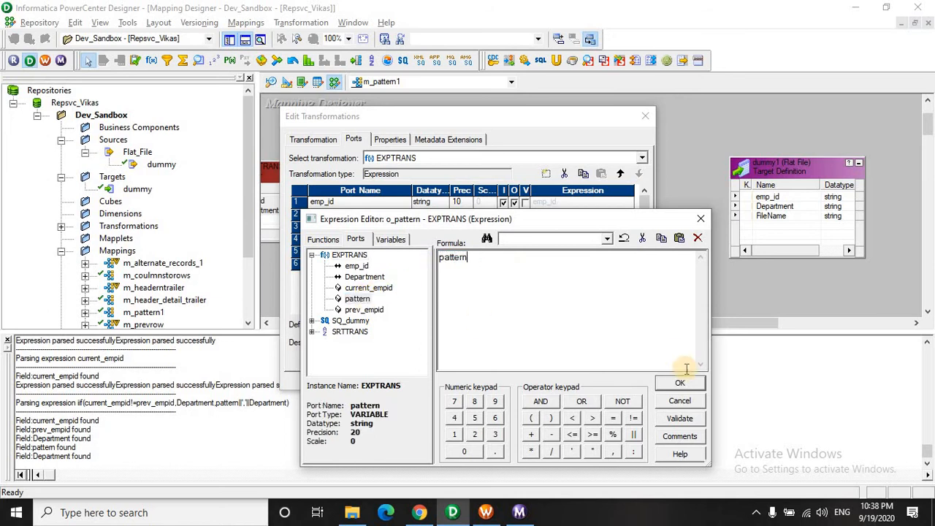
left_click(679, 383)
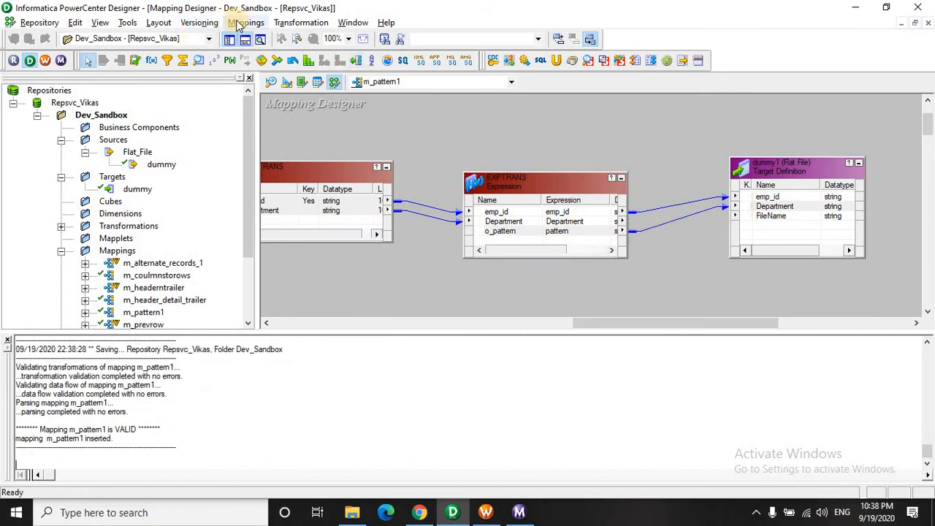
Step: Generate workflow wf_m_pattern1 with a non-reusable session, keeping default service and connections
left_click(245, 22)
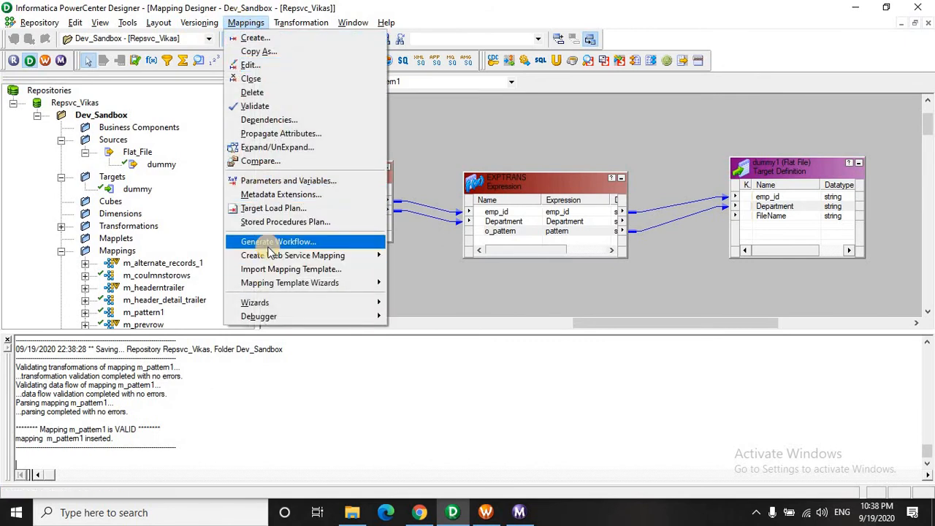
left_click(278, 241)
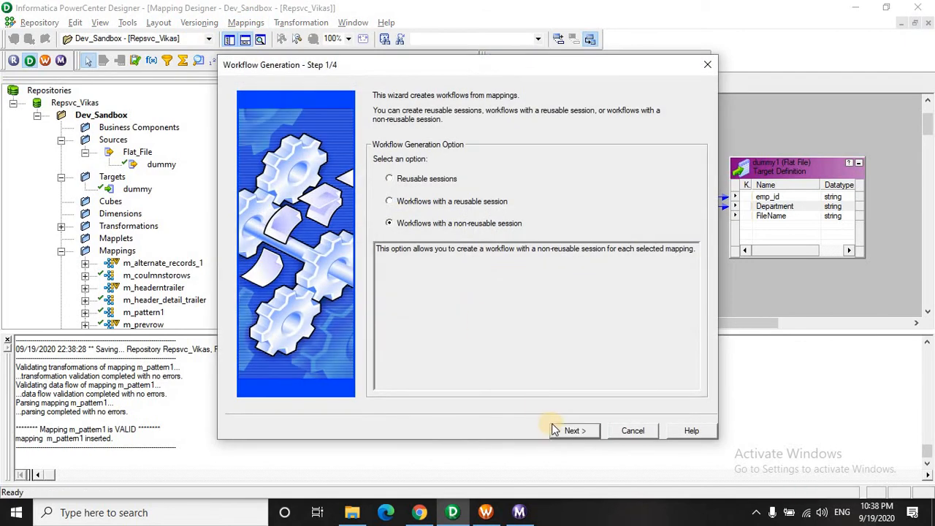
left_click(574, 430)
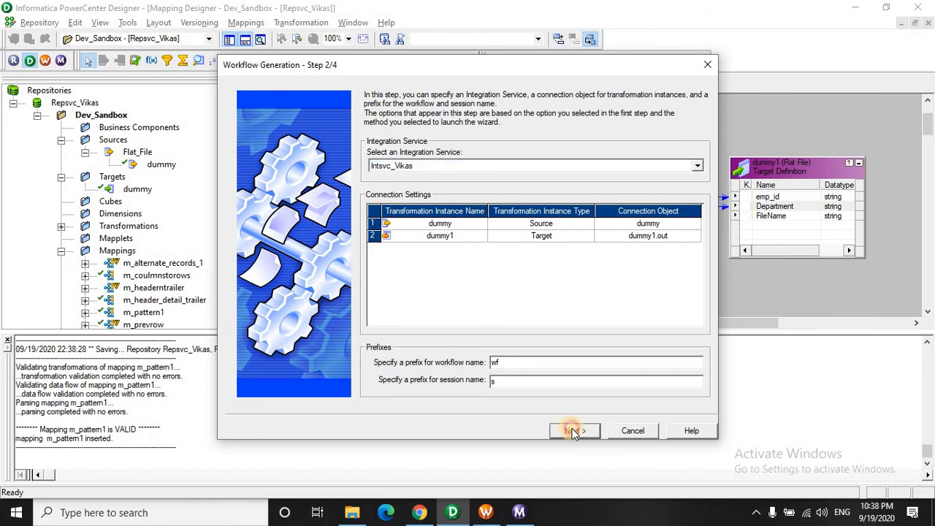
left_click(573, 430)
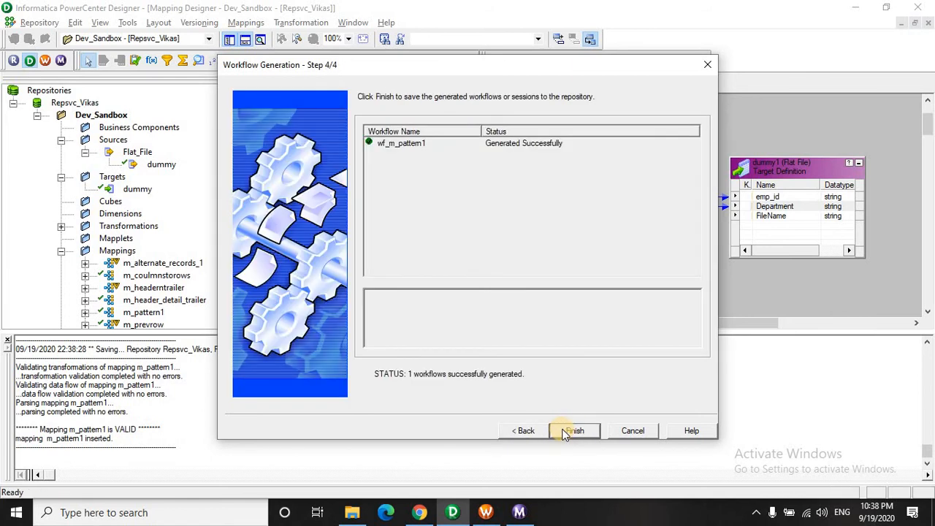
left_click(573, 430)
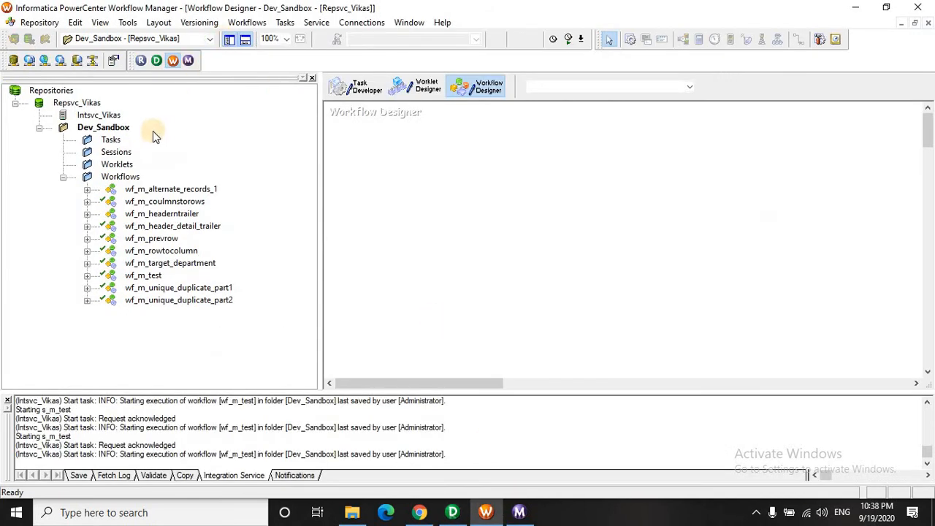
Step: Open the Dev_Sandbox folder and open wf_m_pattern1 from its Workflows
left_click(103, 127)
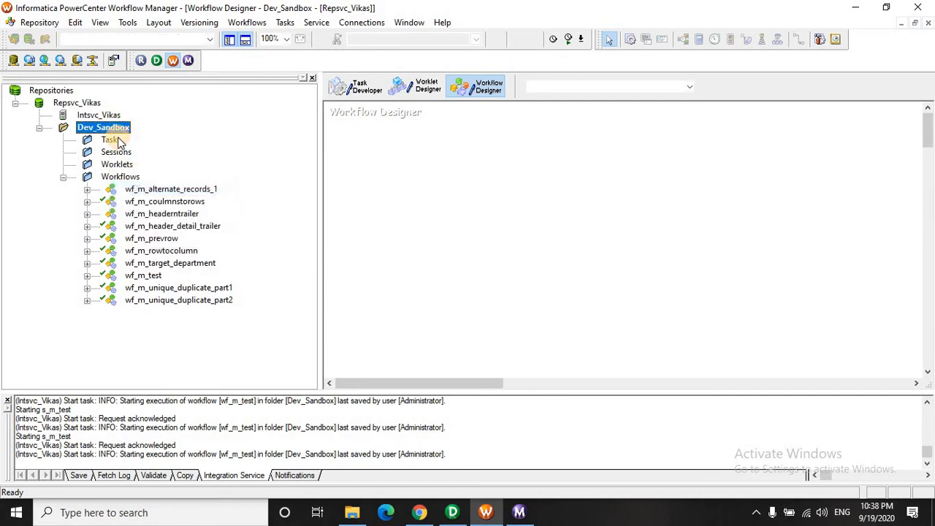
right_click(103, 127)
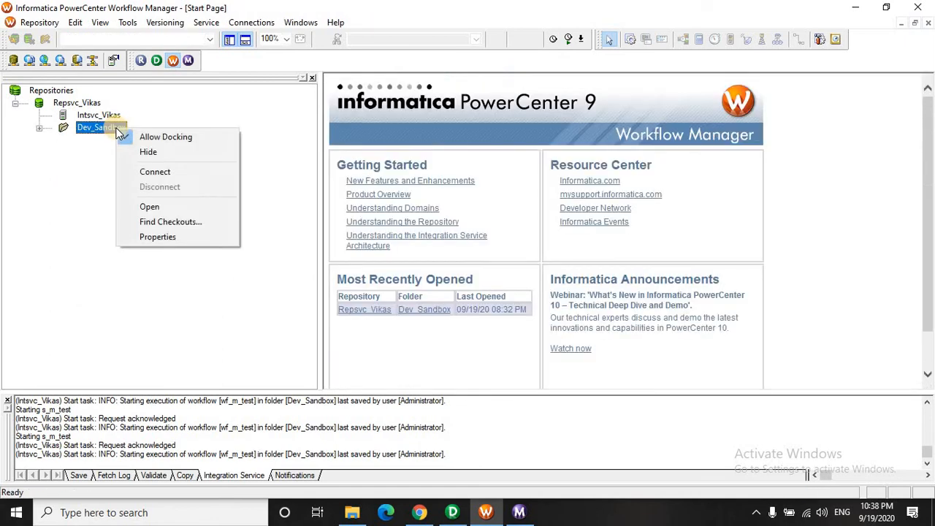
left_click(166, 159)
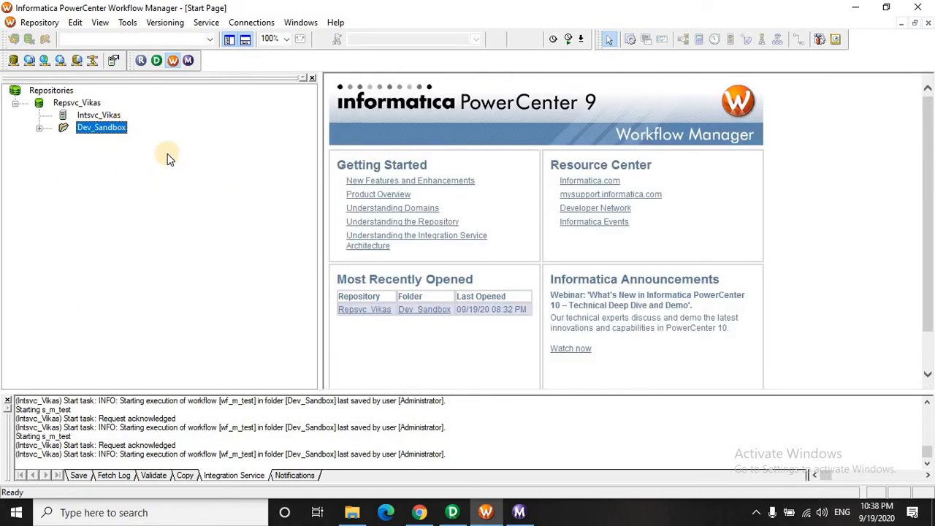
mouse_move(143, 183)
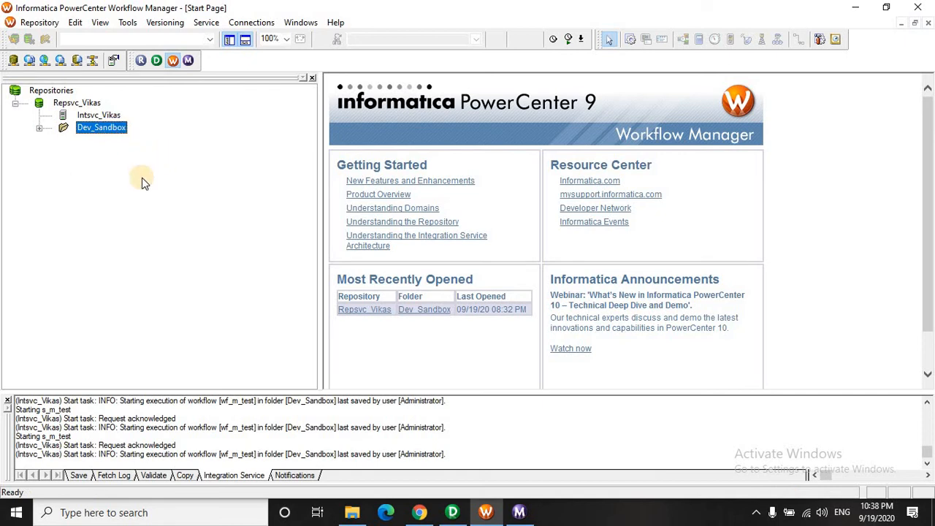
right_click(101, 127)
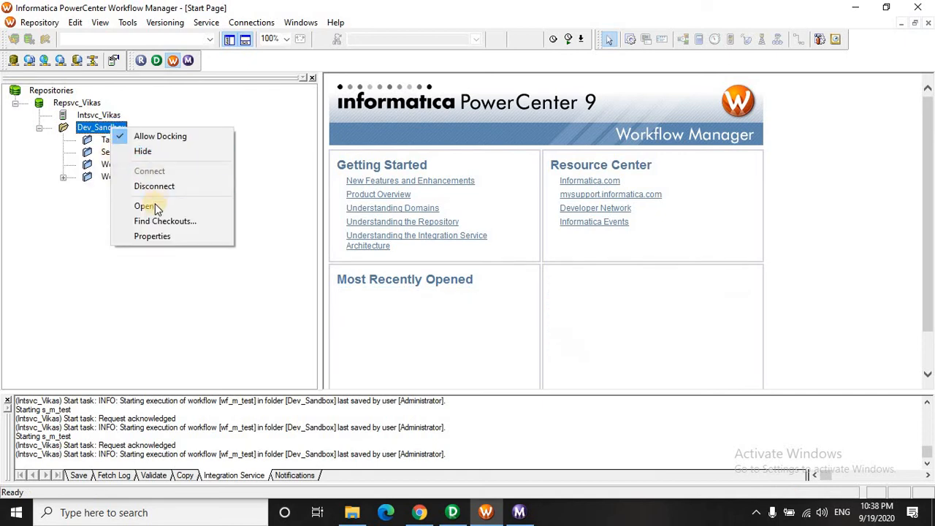
left_click(145, 206)
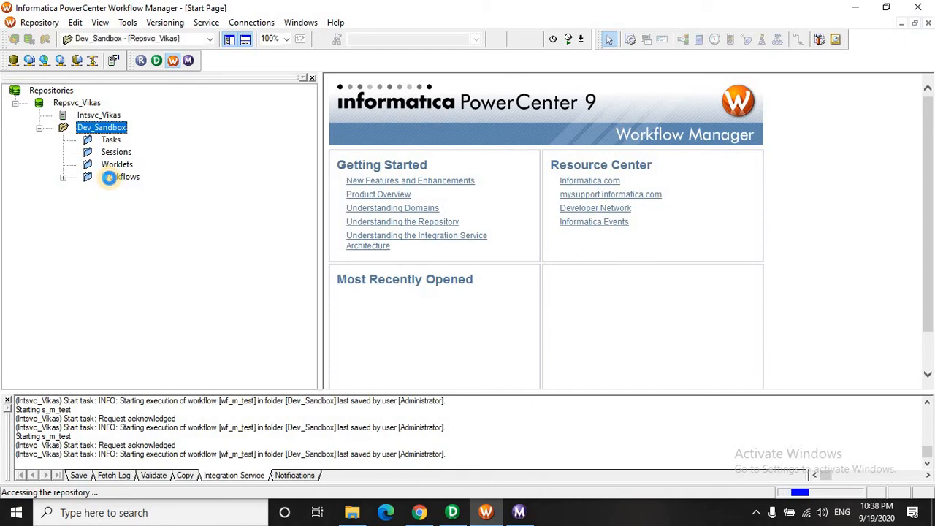
double_click(118, 177)
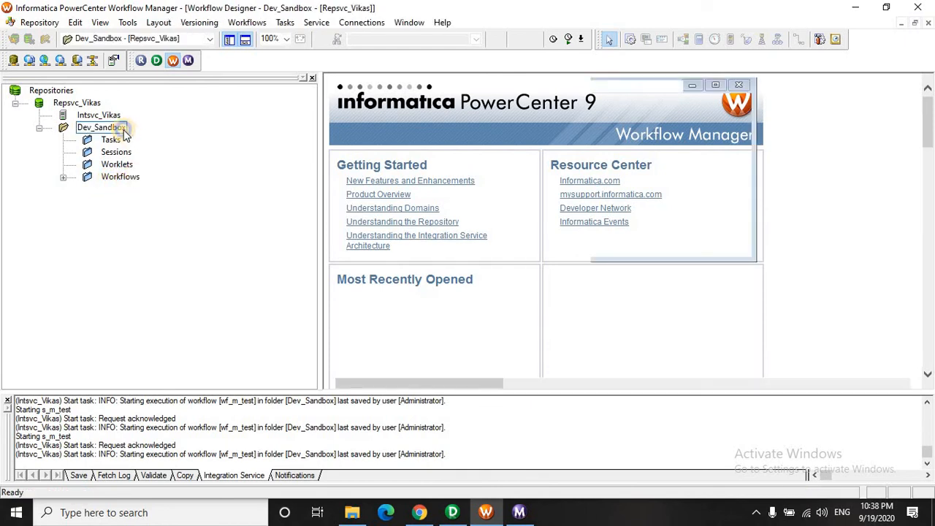
right_click(102, 127)
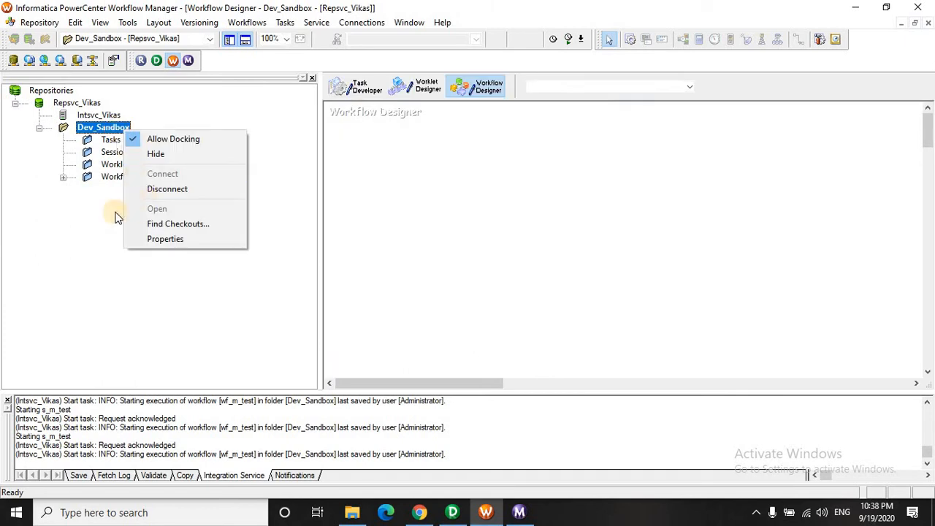
left_click(120, 176)
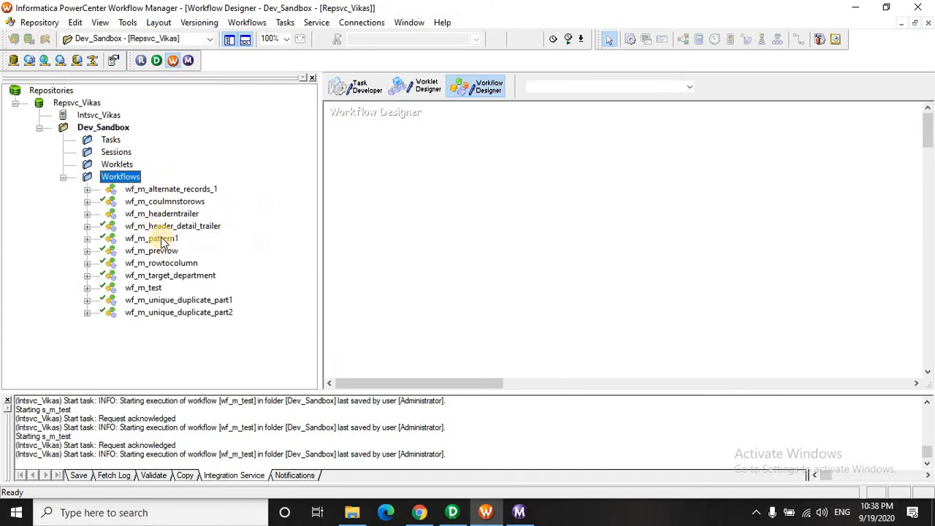
double_click(152, 238)
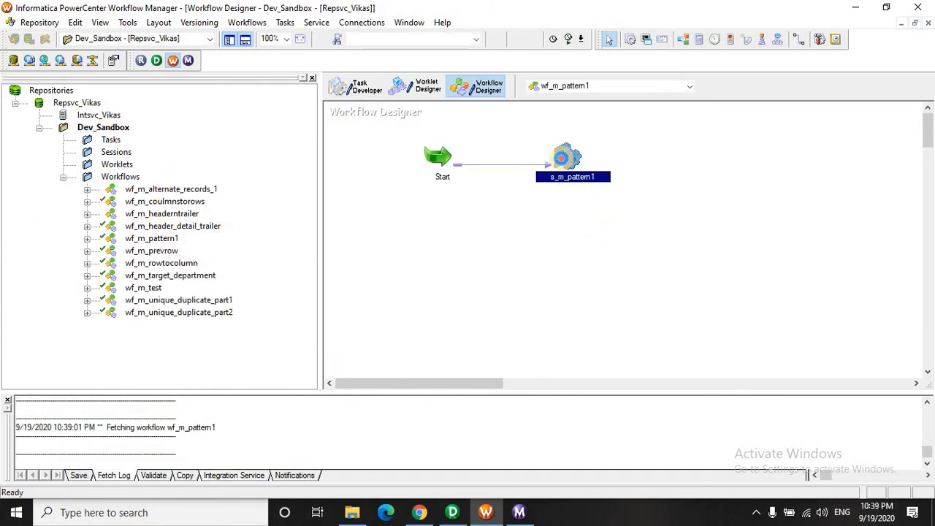
Step: In session s_m_pattern1, set the SQ_dummy source filename to input.txt
double_click(572, 158)
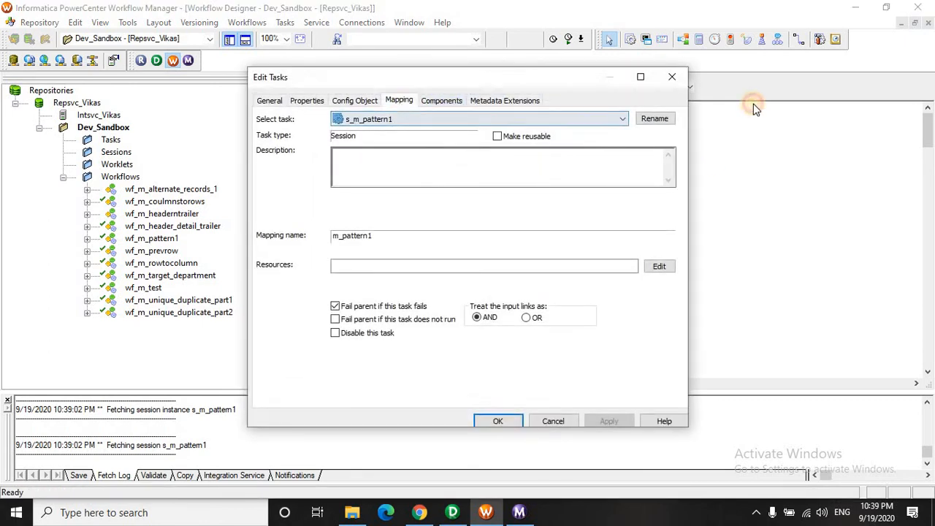
left_click(640, 77)
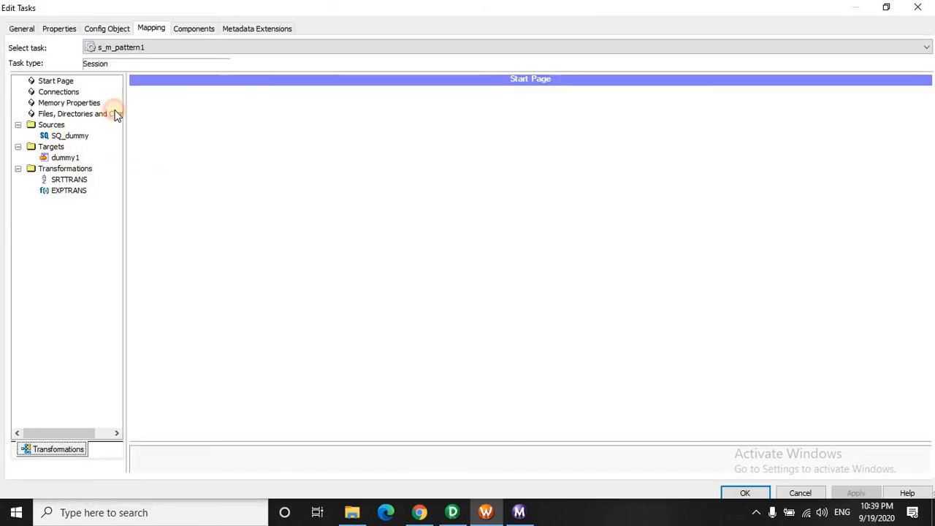
left_click(69, 135)
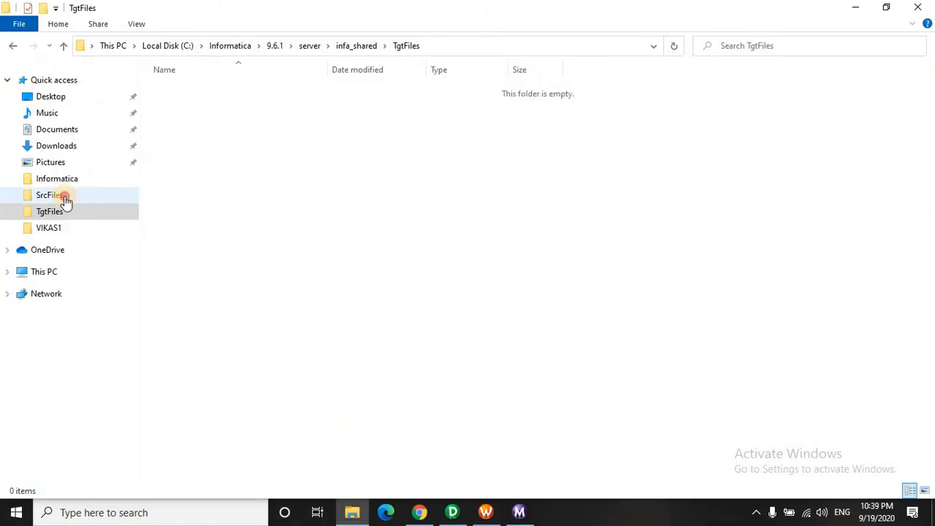
left_click(50, 195)
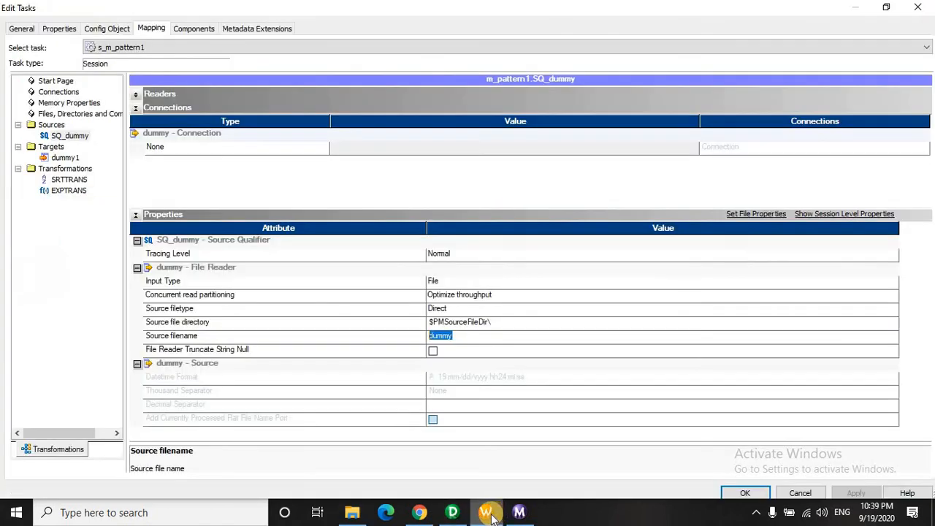
type("input.txt")
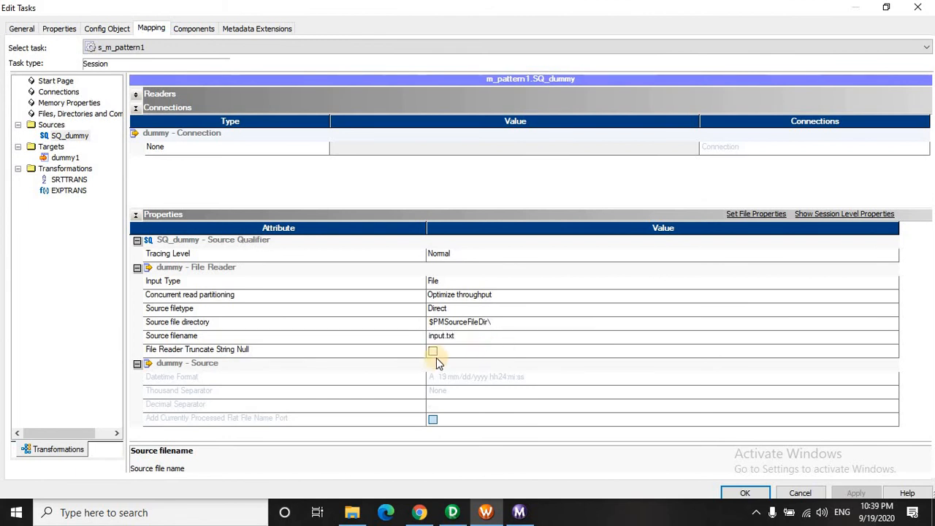
Step: Set the dummy1 output filename to pattern.txt and start the session task
left_click(65, 157)
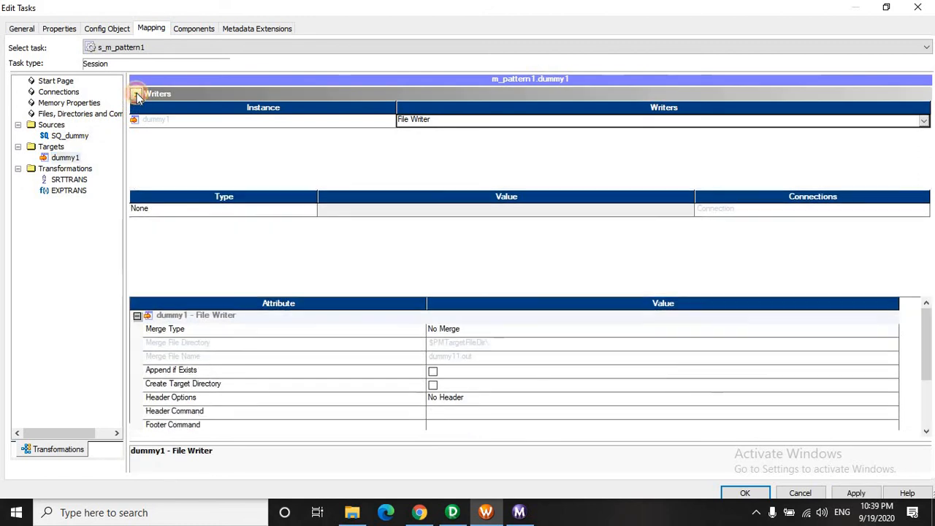
left_click(136, 93)
type("patter")
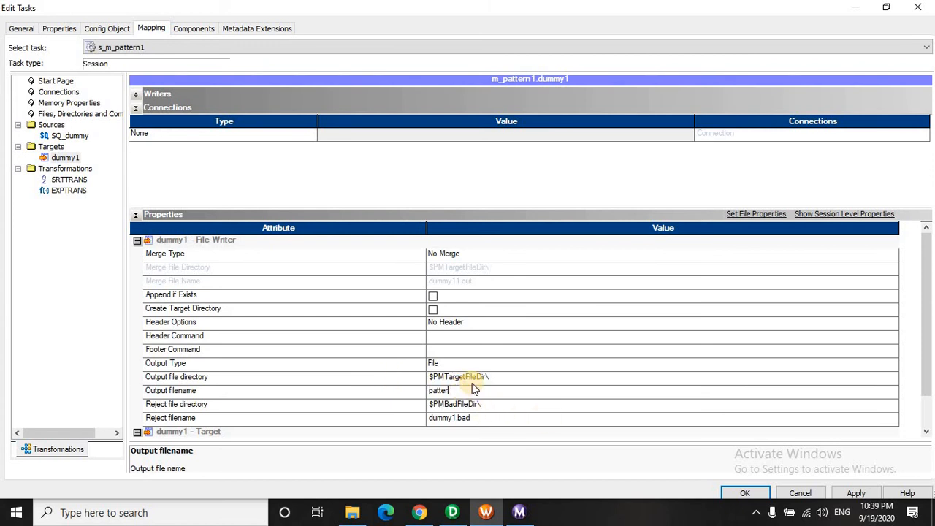
type(".txt")
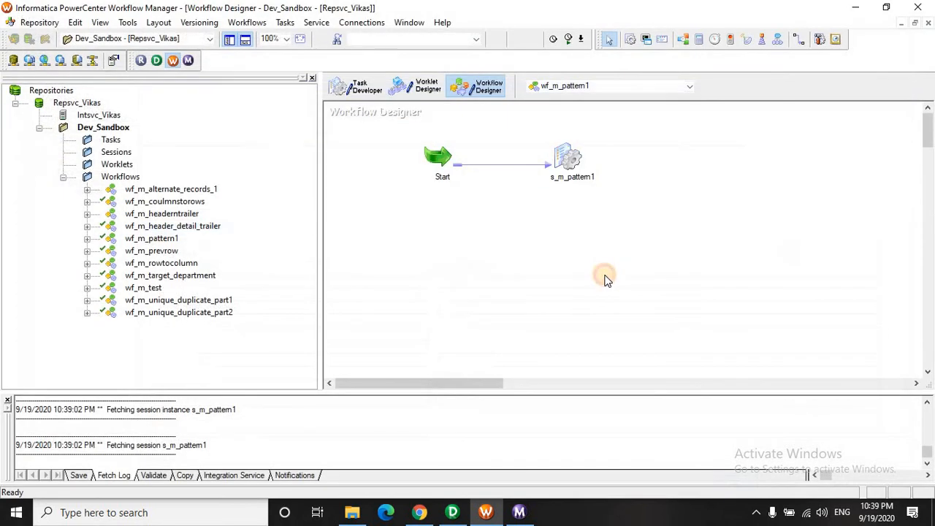
right_click(570, 157)
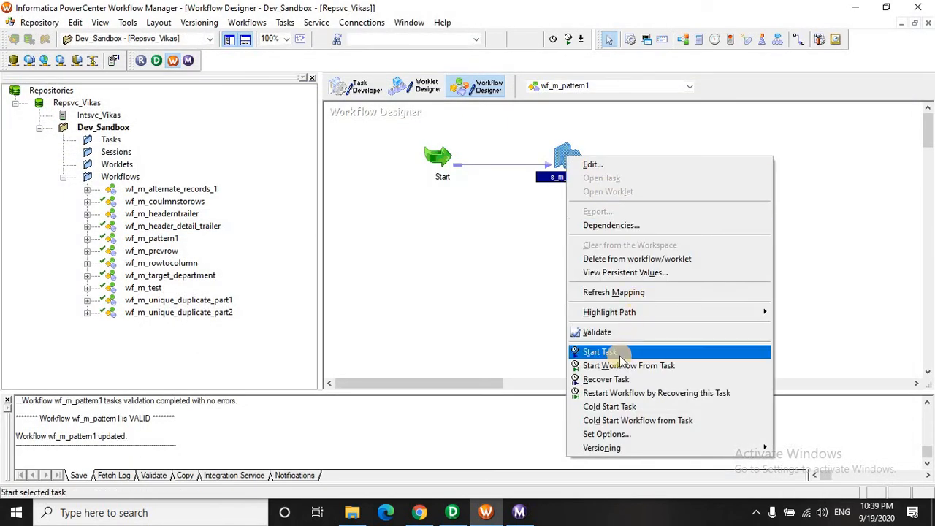
left_click(600, 351)
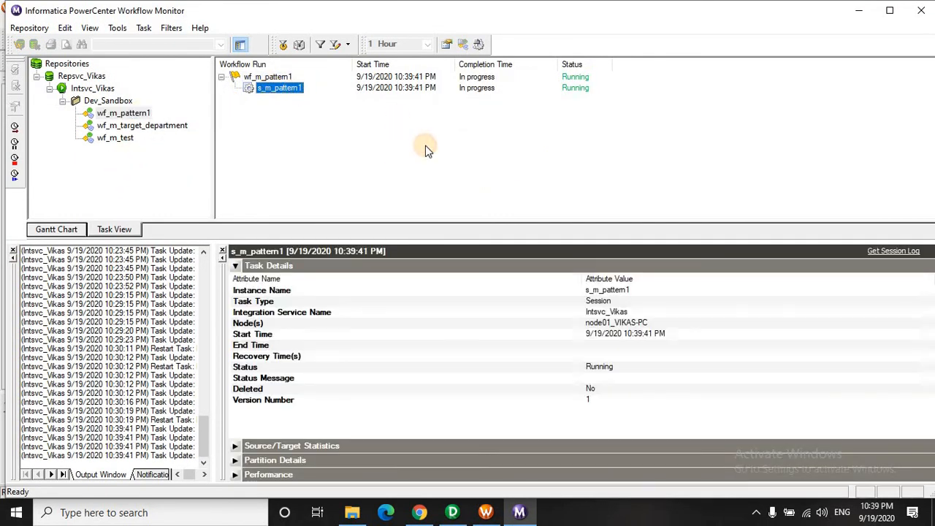
mouse_move(420, 146)
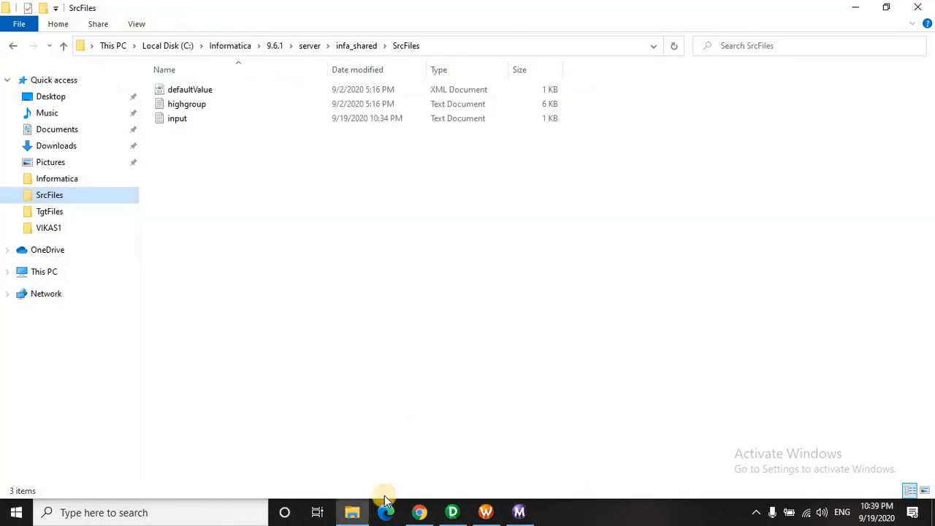
Step: Open TgtFiles and select the 60-byte pattern output file
left_click(50, 211)
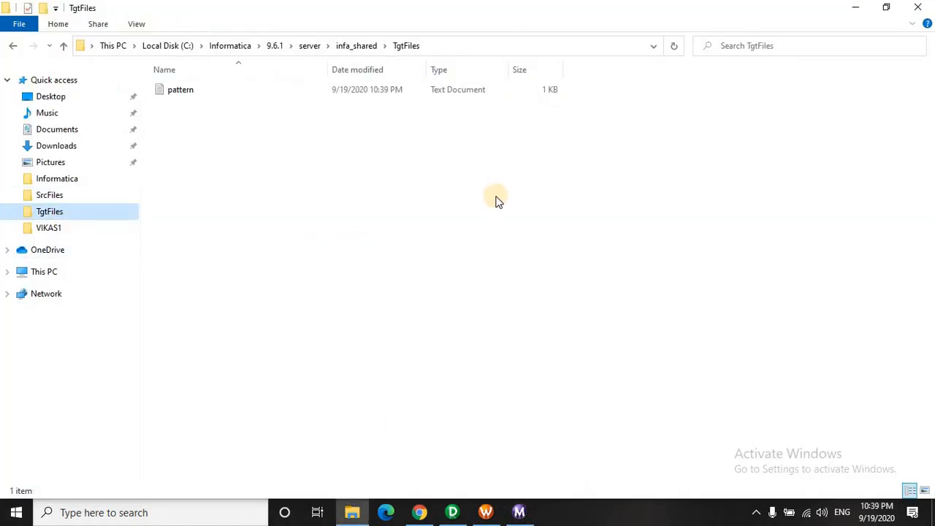
mouse_move(489, 201)
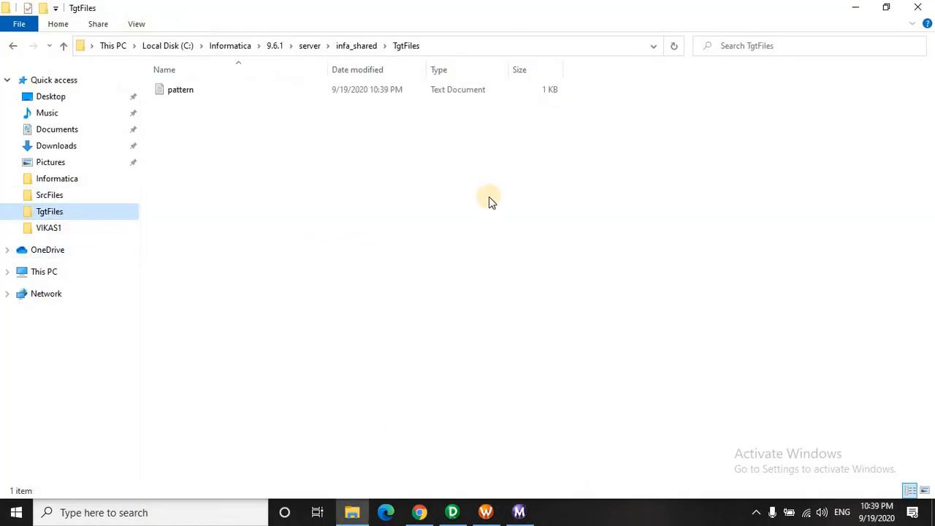
left_click(181, 89)
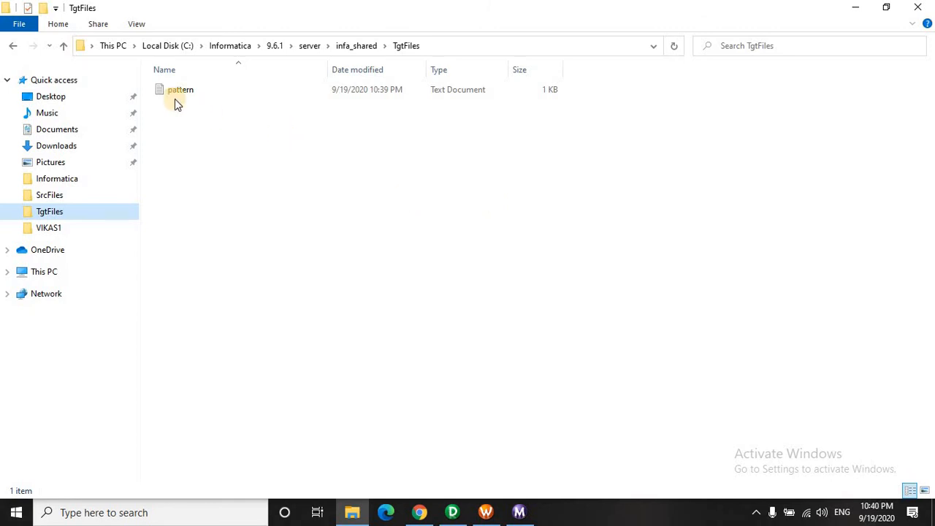
mouse_move(175, 93)
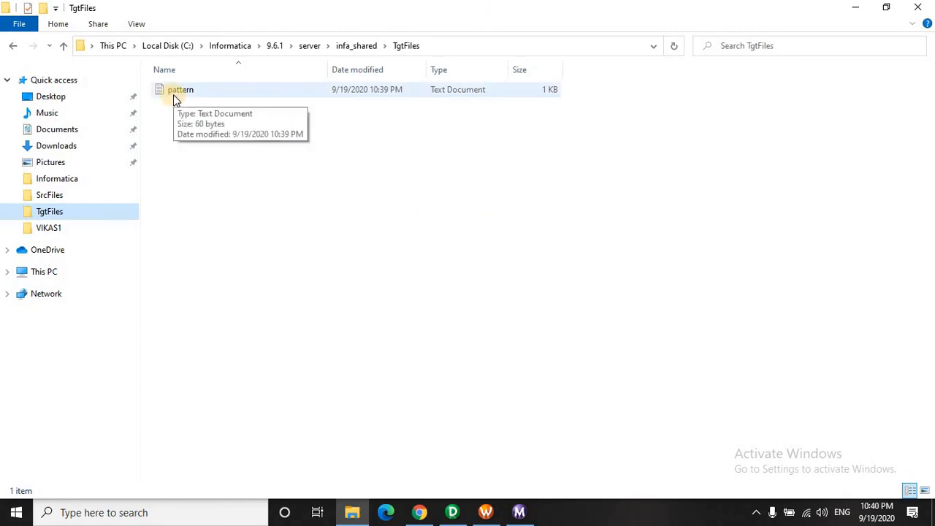
left_click(181, 89)
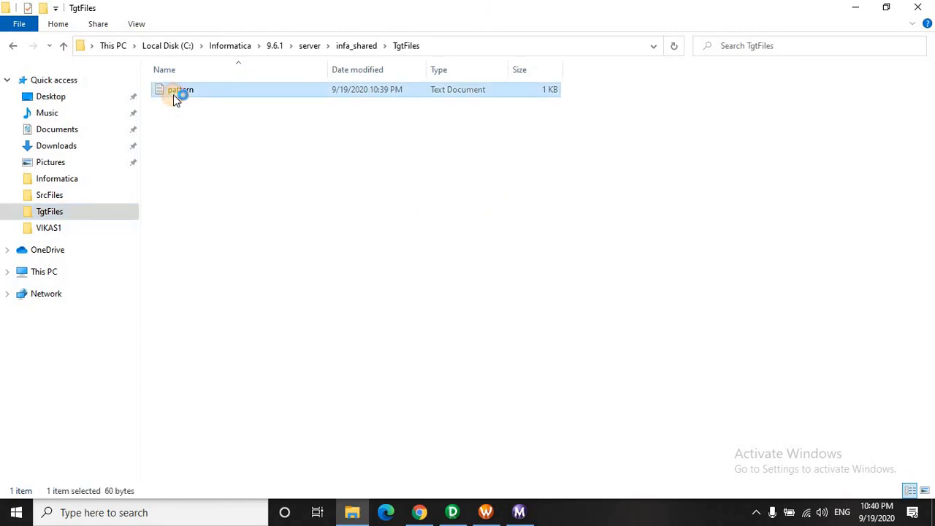
Step: Open the pattern file from TgtFiles to view rows 10,A…10,A,B,C and 20,P…20,P,Q,R,S
double_click(180, 90)
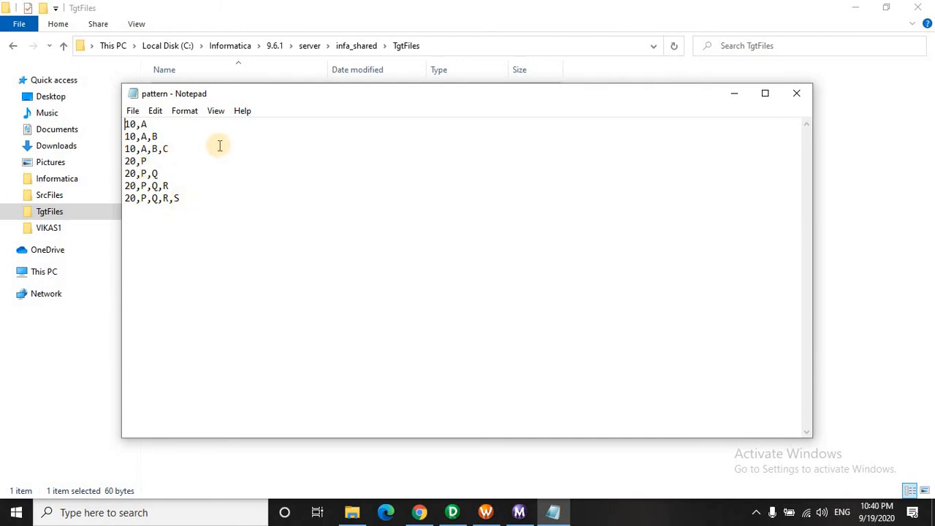
mouse_move(423, 161)
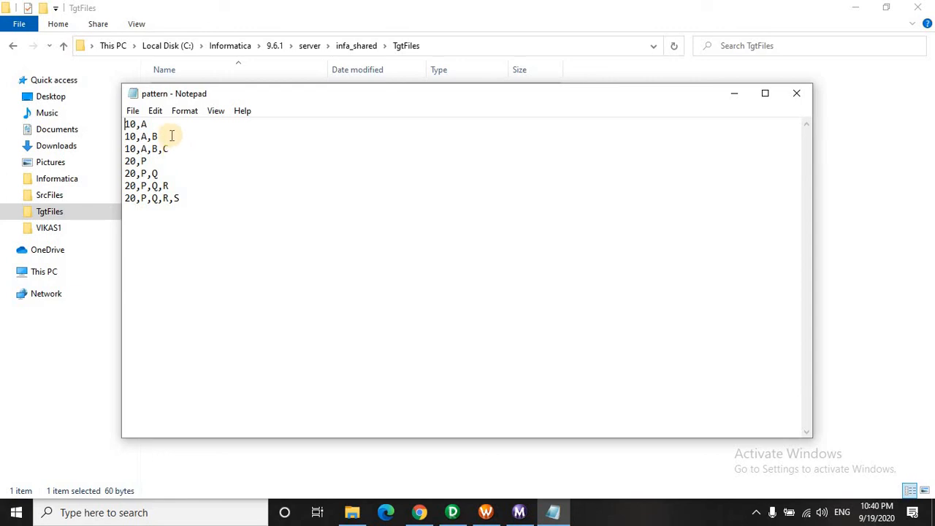
mouse_move(215, 159)
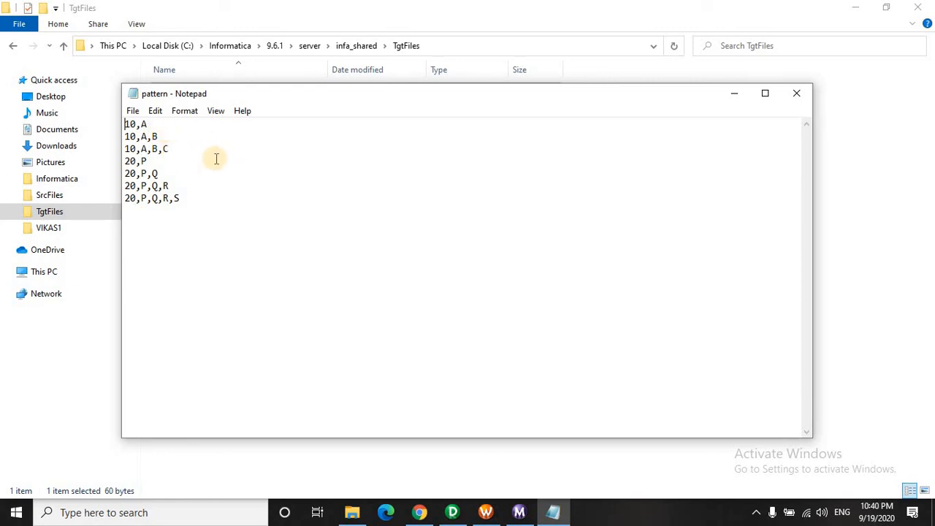
mouse_move(218, 156)
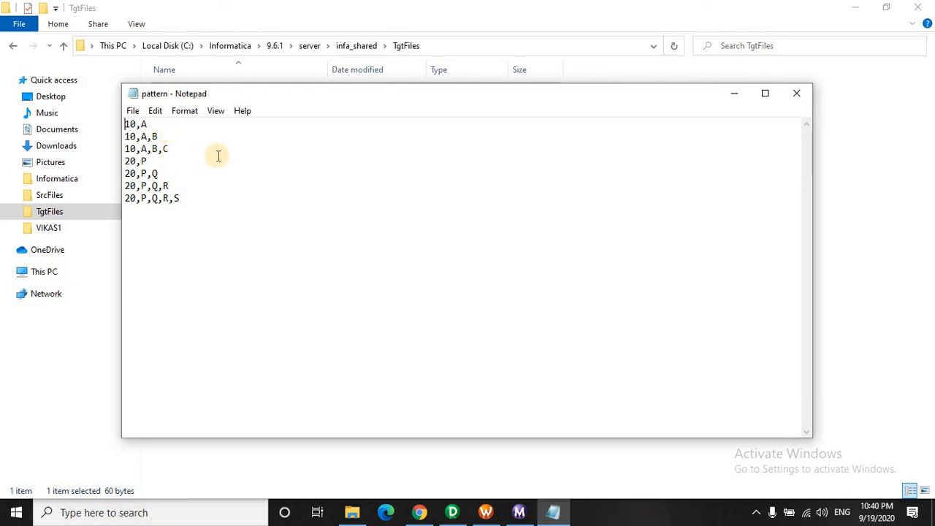
mouse_move(777, 127)
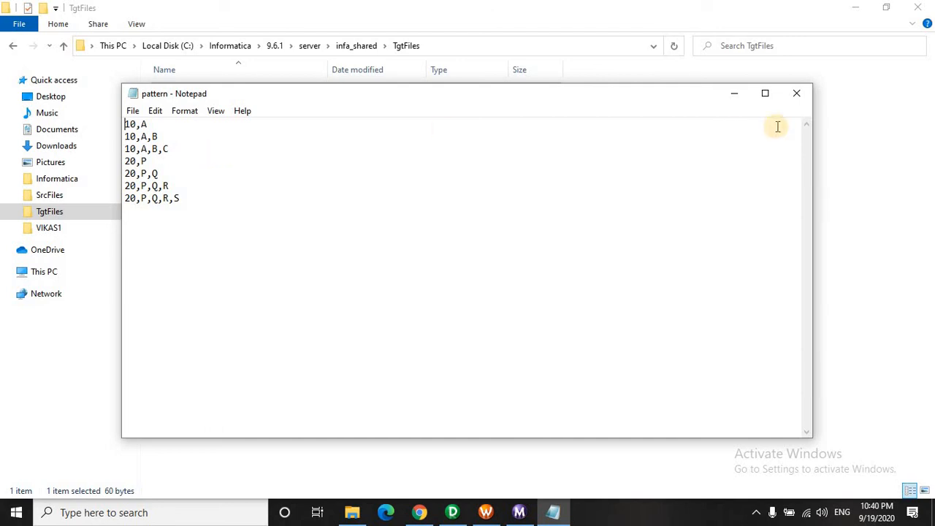
Step: Close Notepad, leaving the pattern file selected in the TgtFiles folder
left_click(796, 92)
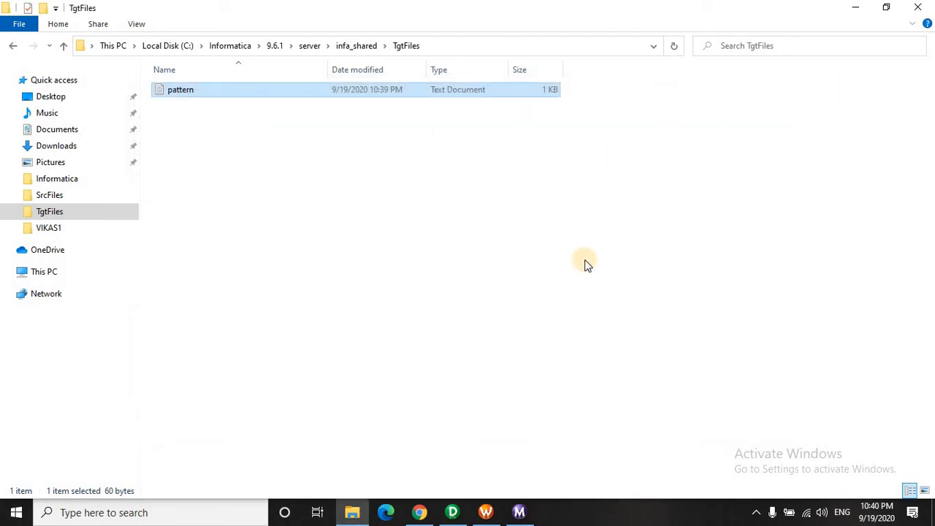
mouse_move(593, 262)
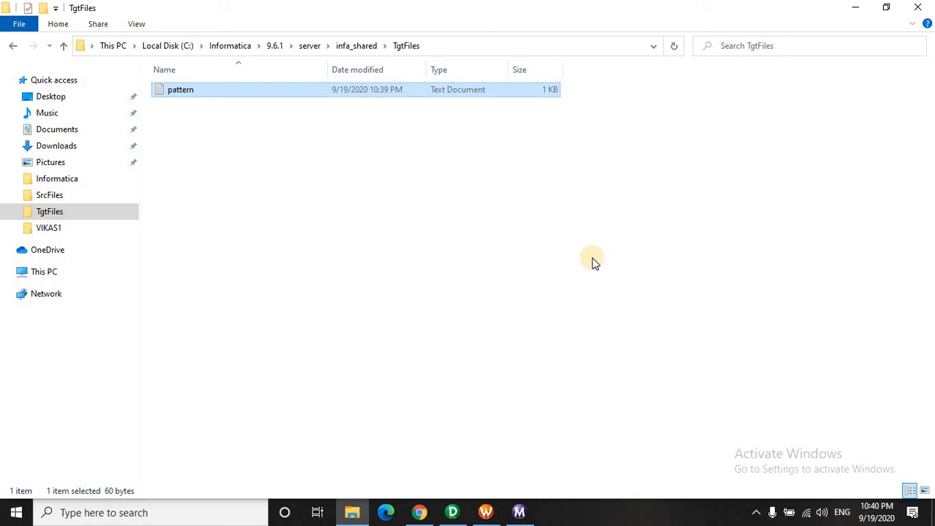
mouse_move(590, 263)
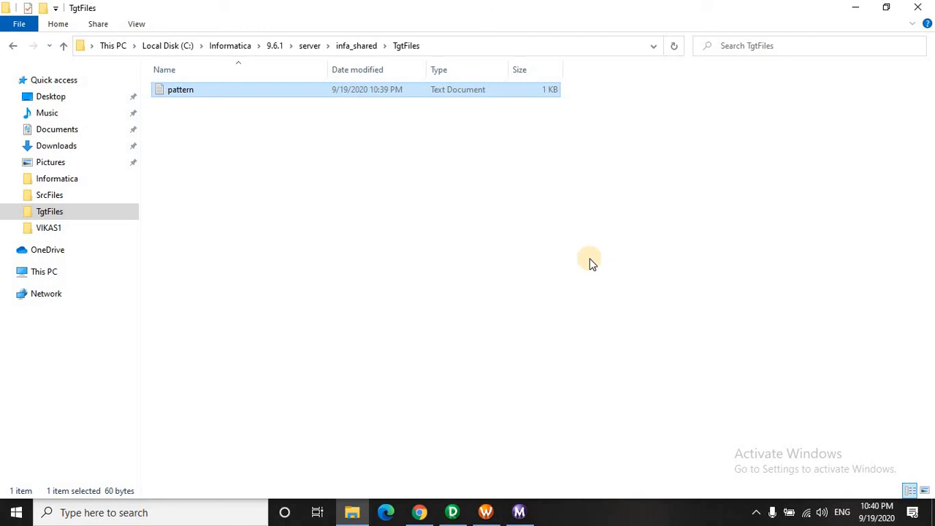